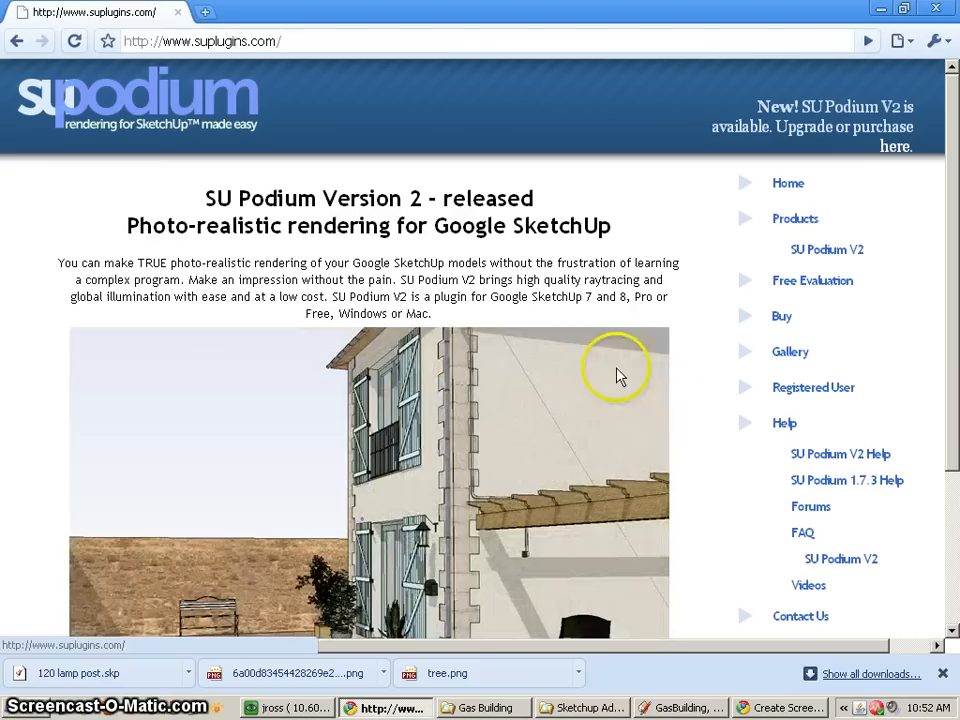
pyautogui.moveTo(520, 300)
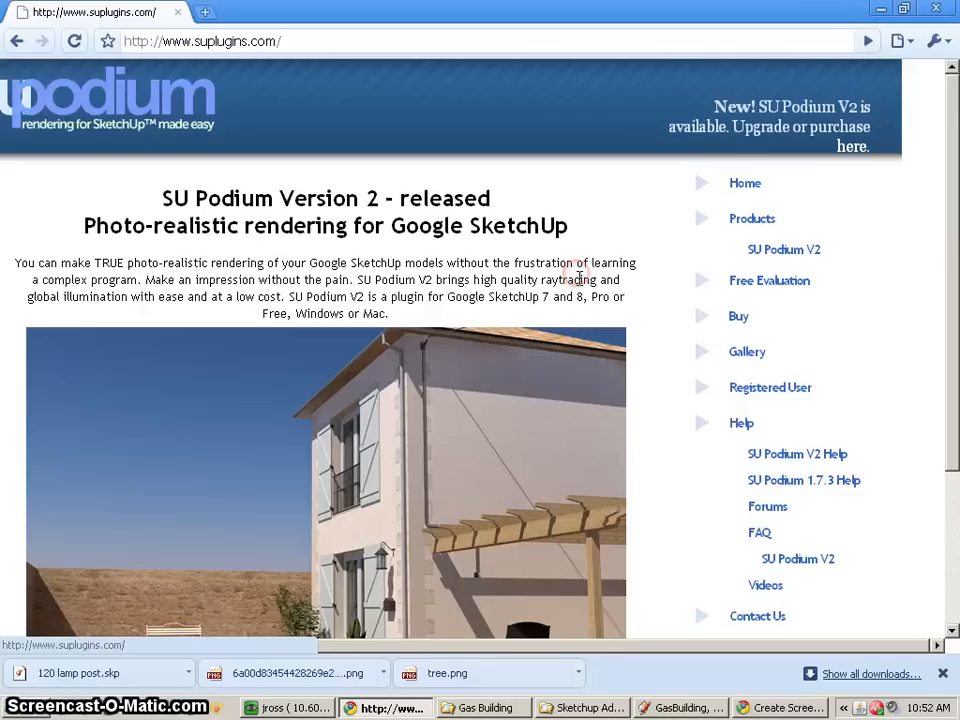
# Step: Download the SU Podium V2 Windows trial installer from the Free Evaluation page
pyautogui.click(768, 280)
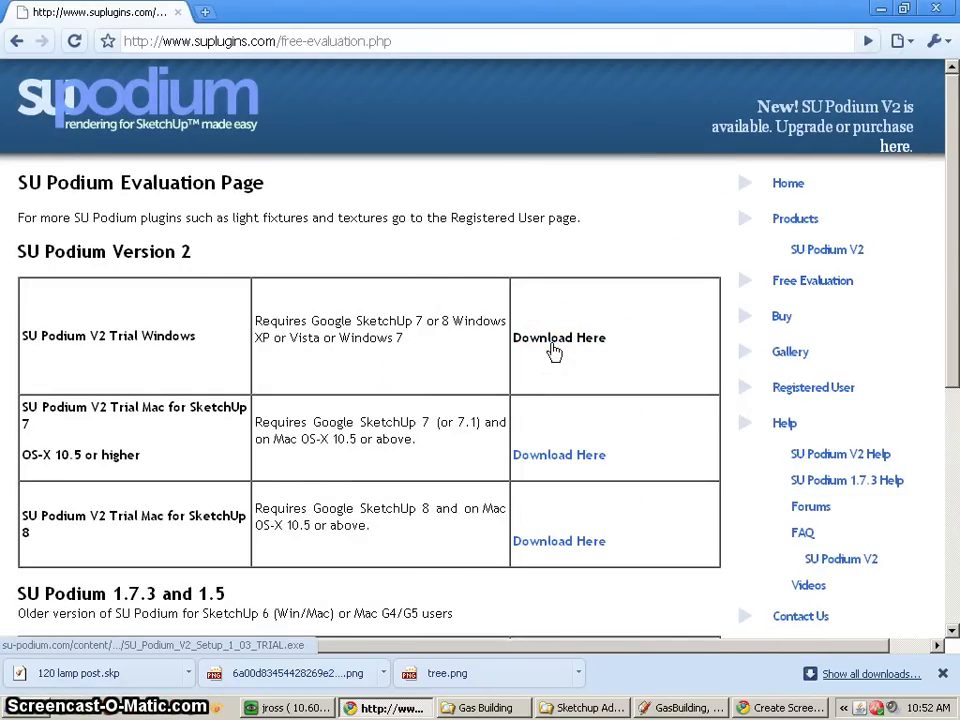
pyautogui.click(560, 336)
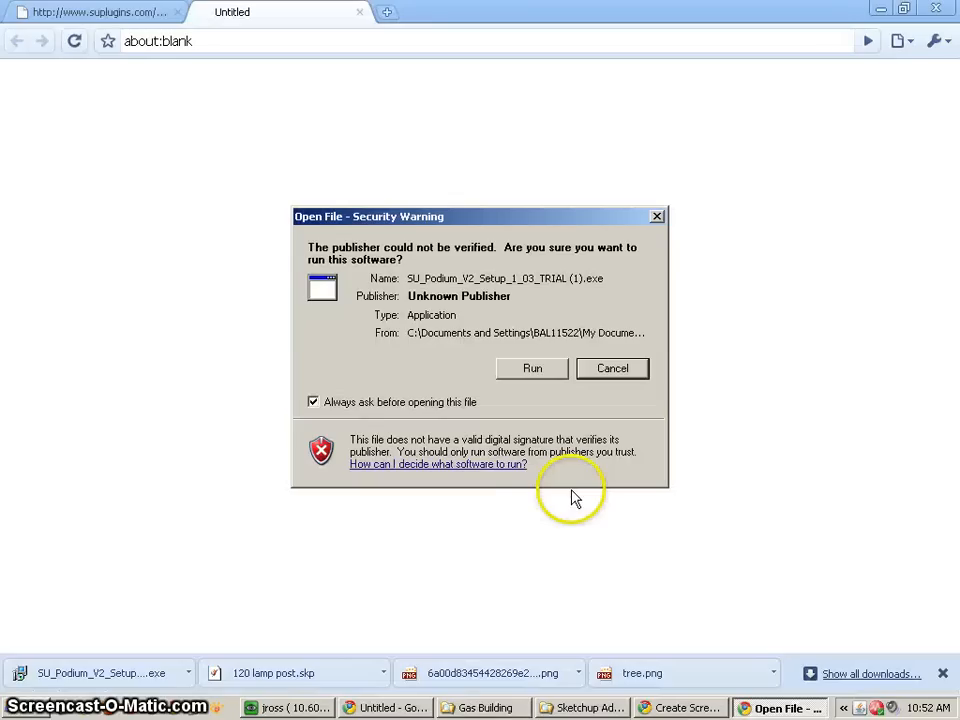
# Step: Run the installer, accept the license, install into the default SketchUp 8 Plugins folder and finish
pyautogui.click(532, 368)
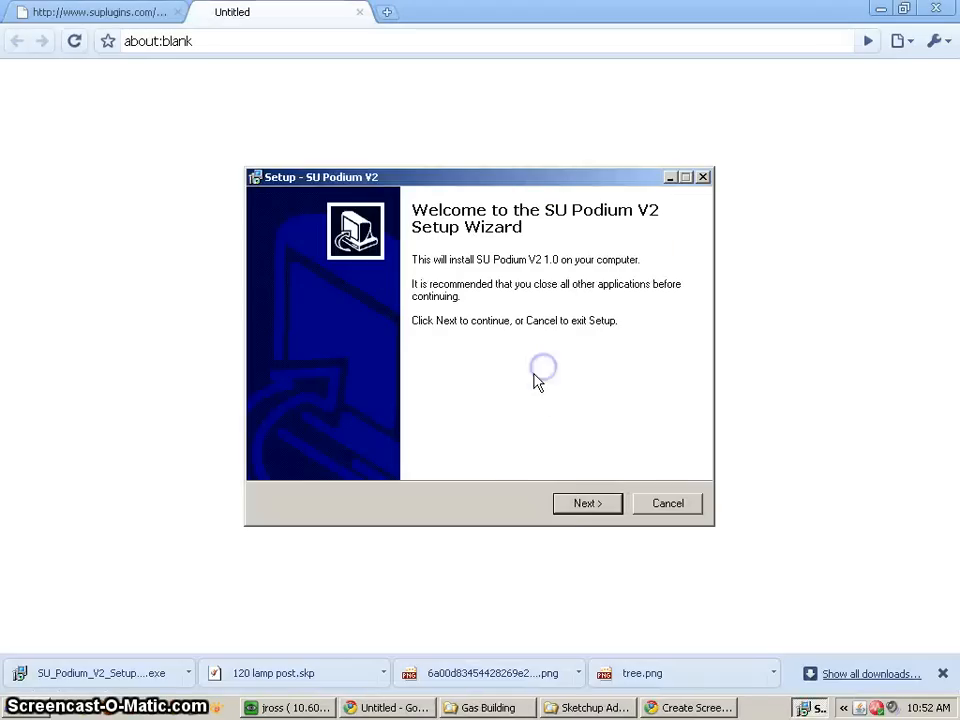
pyautogui.click(588, 504)
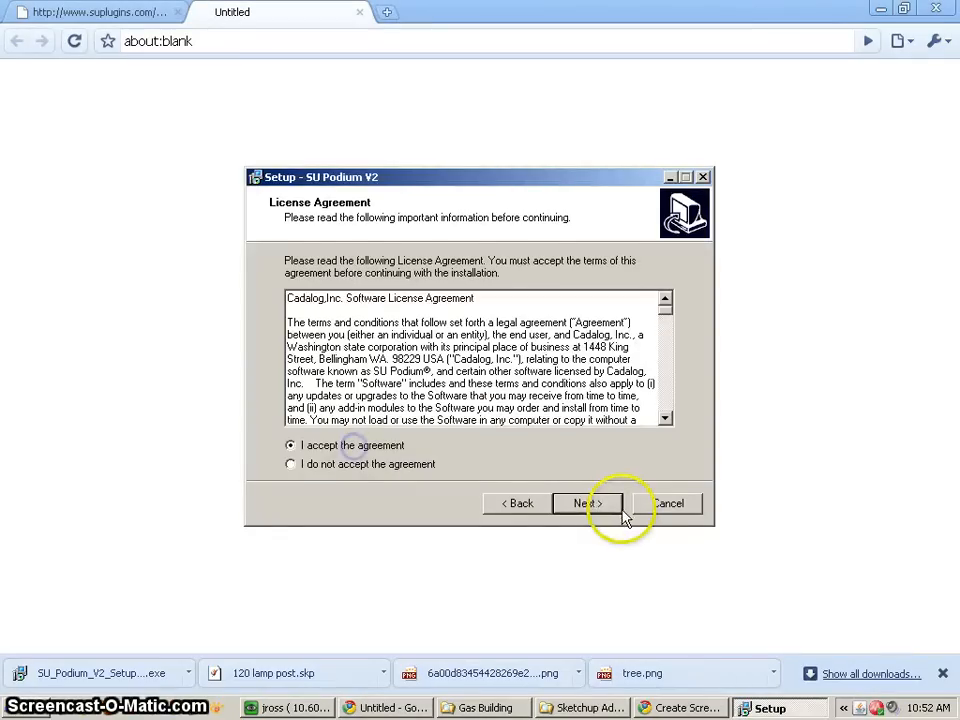
pyautogui.click(588, 504)
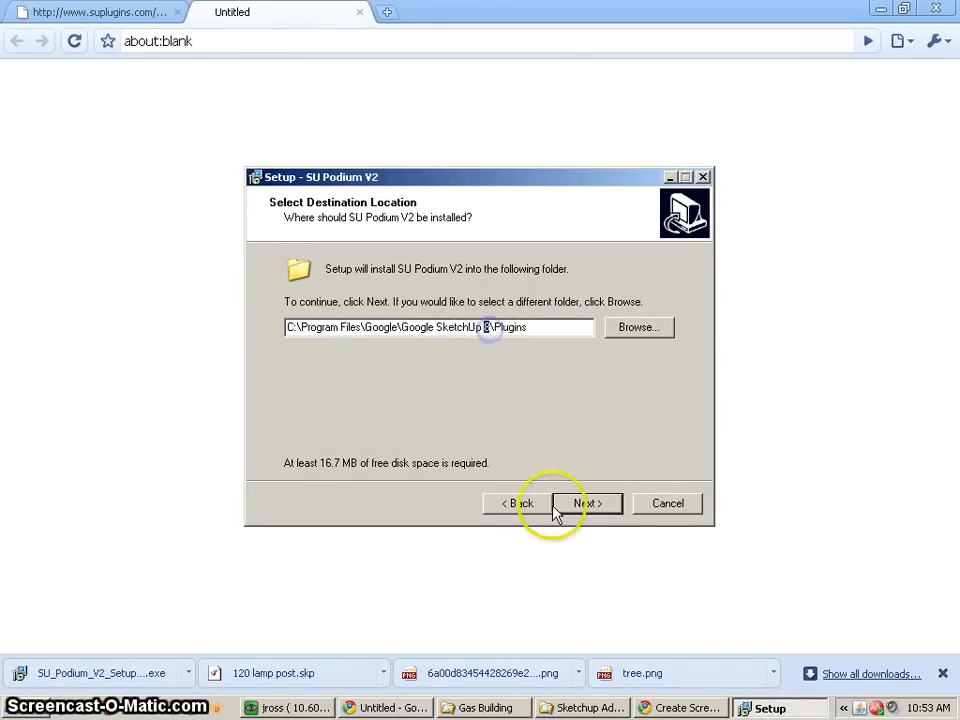
pyautogui.click(590, 504)
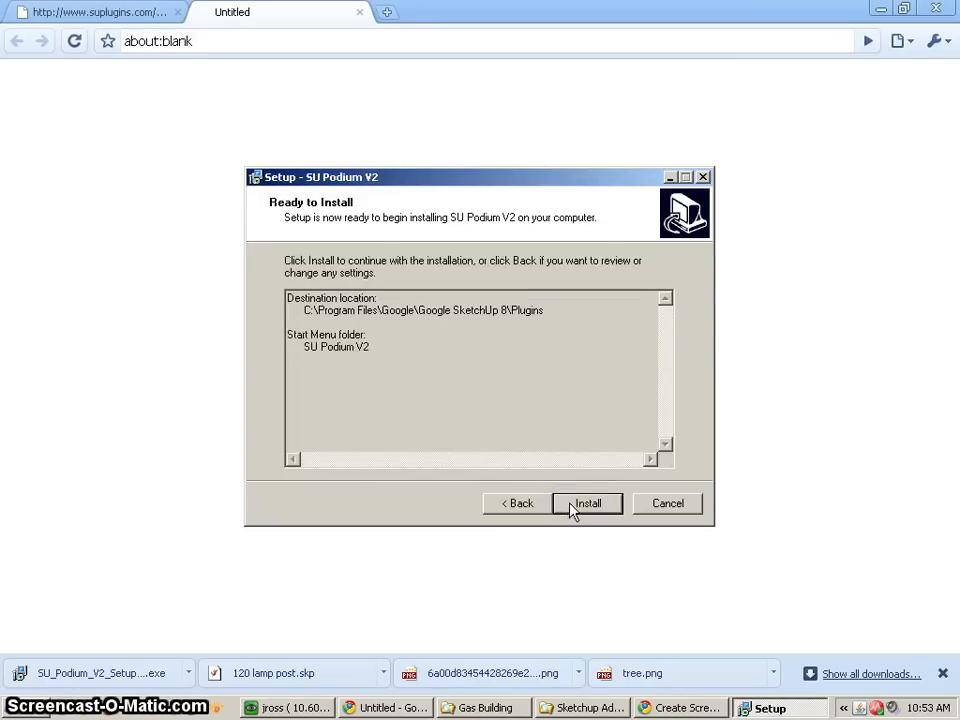
pyautogui.click(588, 504)
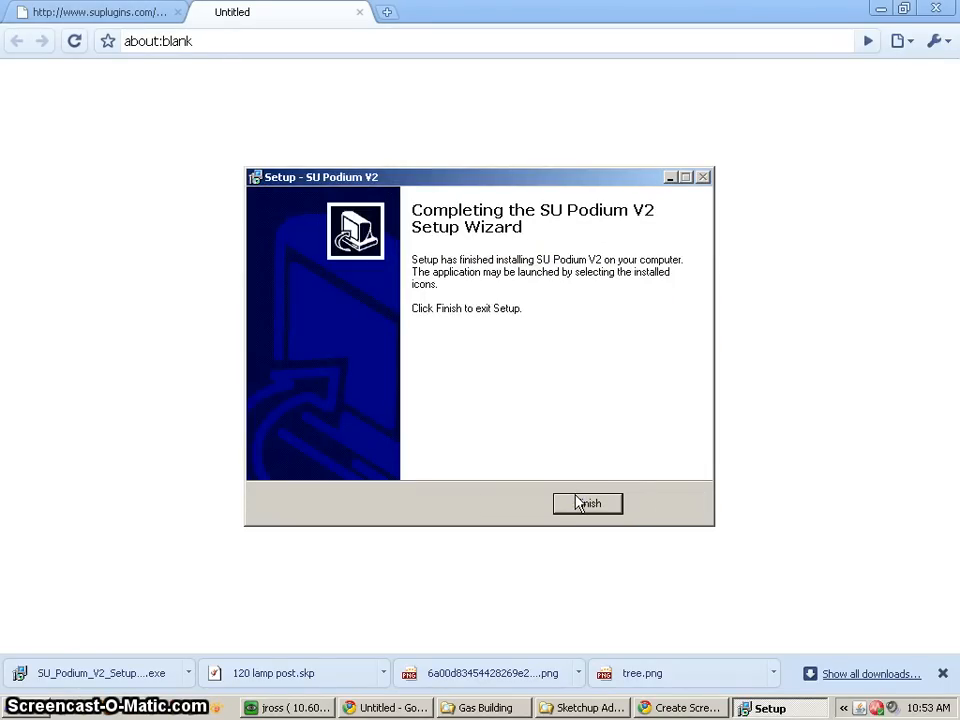
pyautogui.click(588, 504)
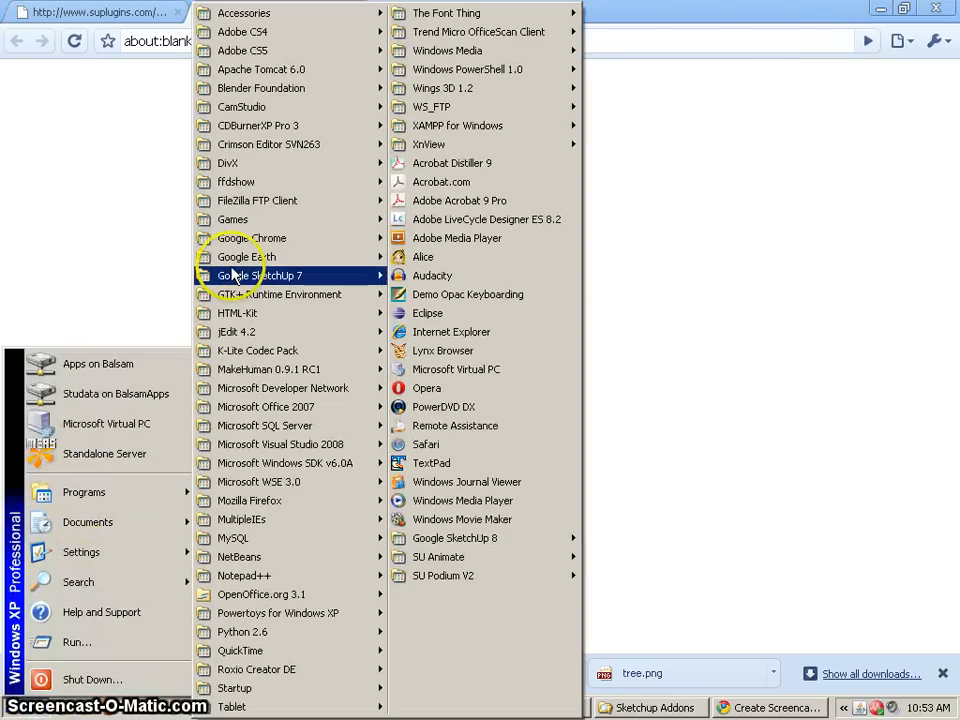
pyautogui.moveTo(456, 538)
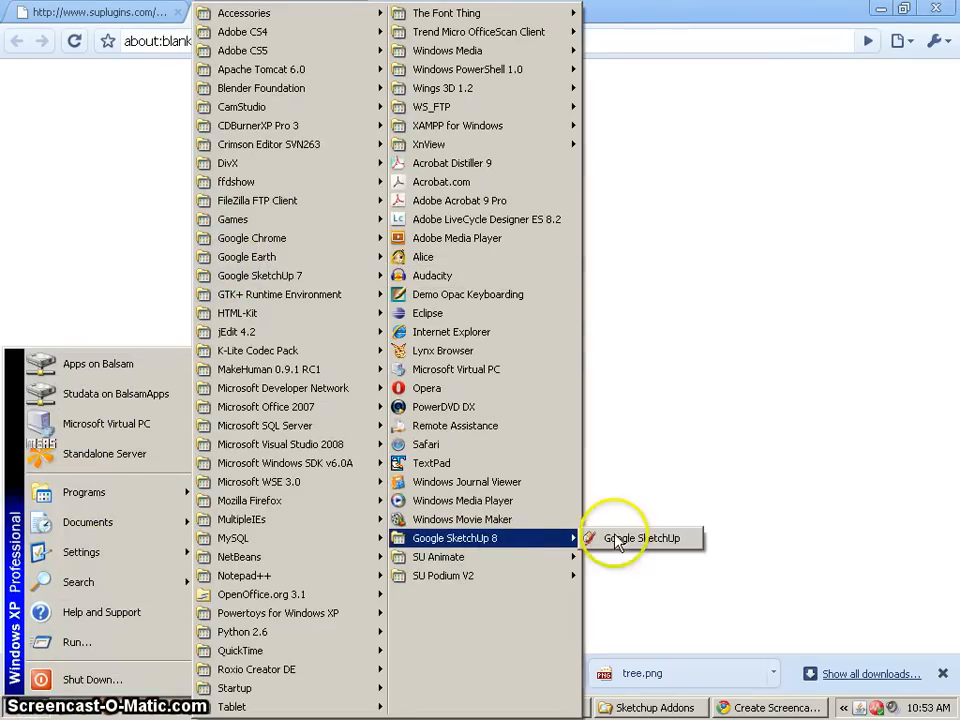
# Step: Launch Google SketchUp 8 from Start > Programs
pyautogui.click(640, 538)
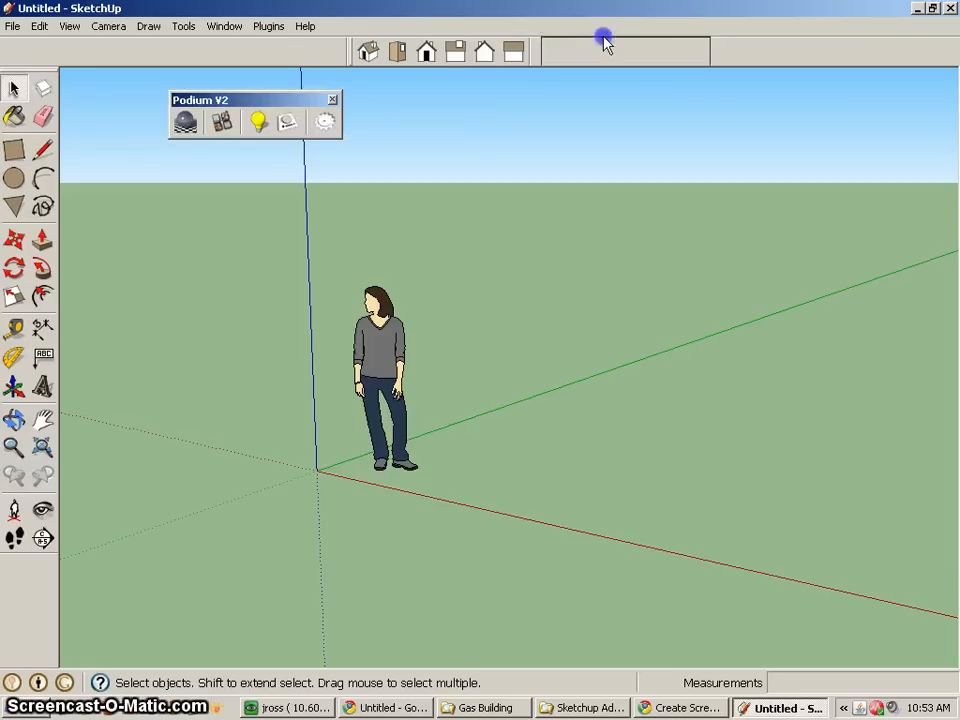
# Step: Load GasBuilding_part3.skp and orbit around the building's front and left side
pyautogui.click(12, 26)
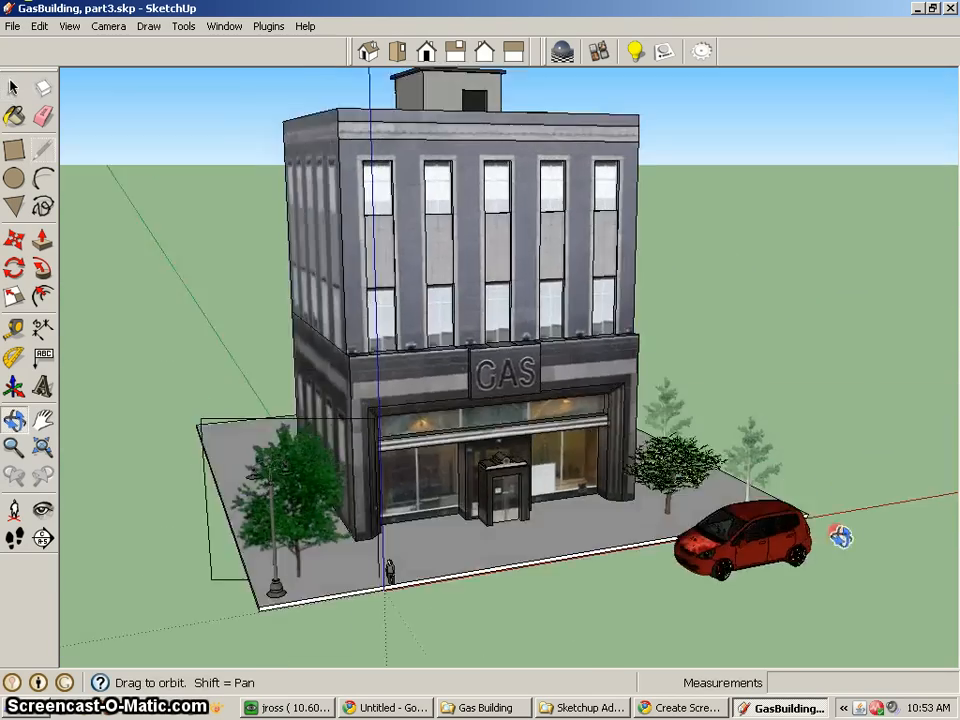
pyautogui.moveTo(840, 536); pyautogui.dragTo(800, 532)
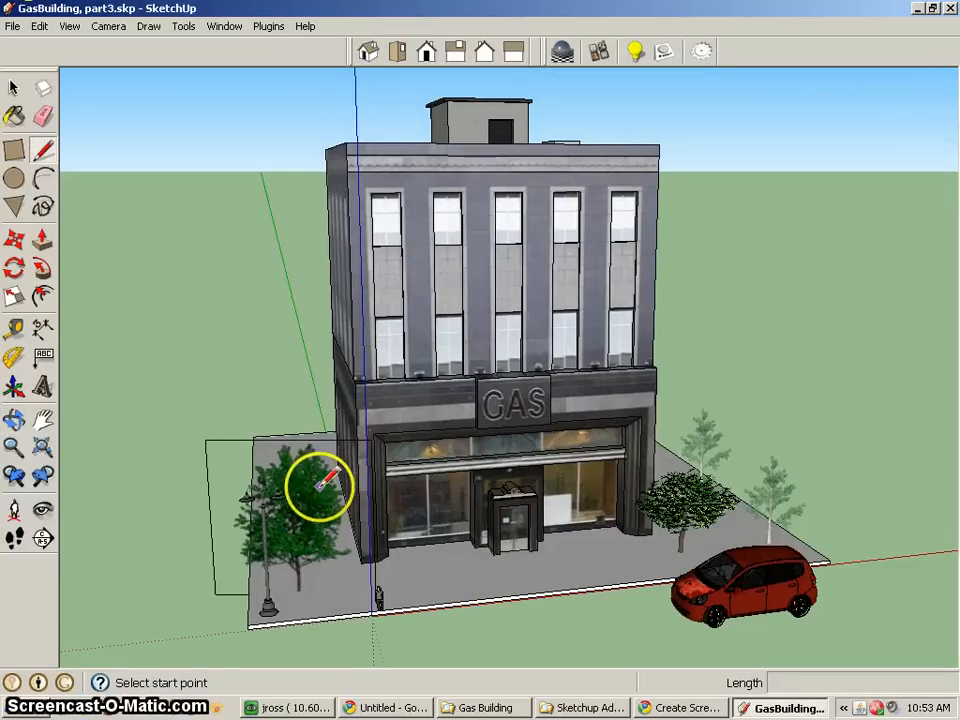
pyautogui.moveTo(430, 486)
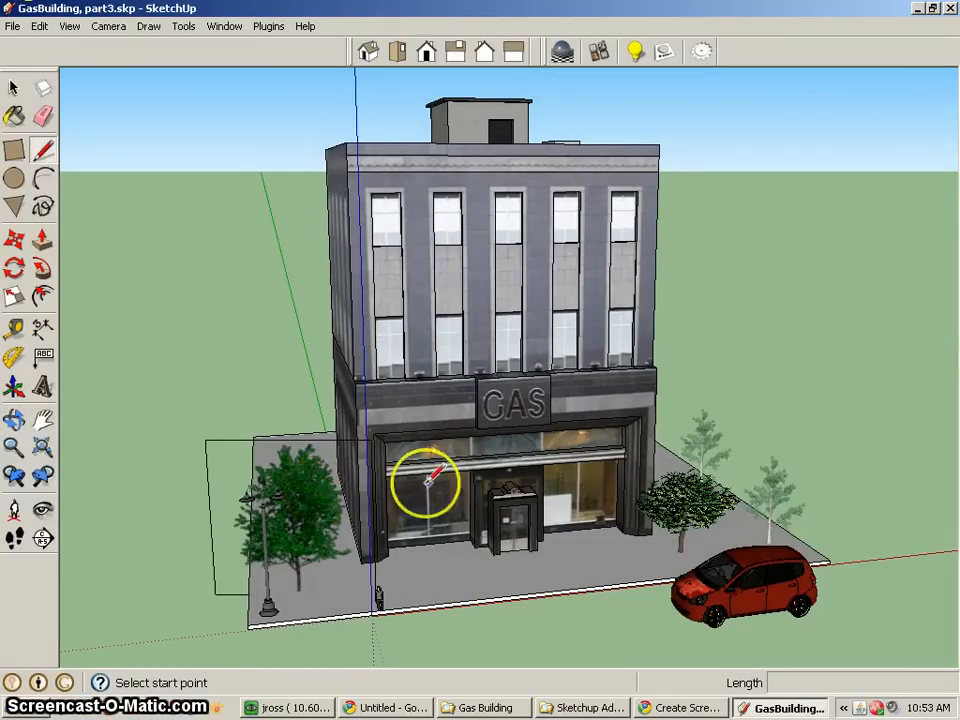
pyautogui.moveTo(430, 480); pyautogui.dragTo(364, 468)
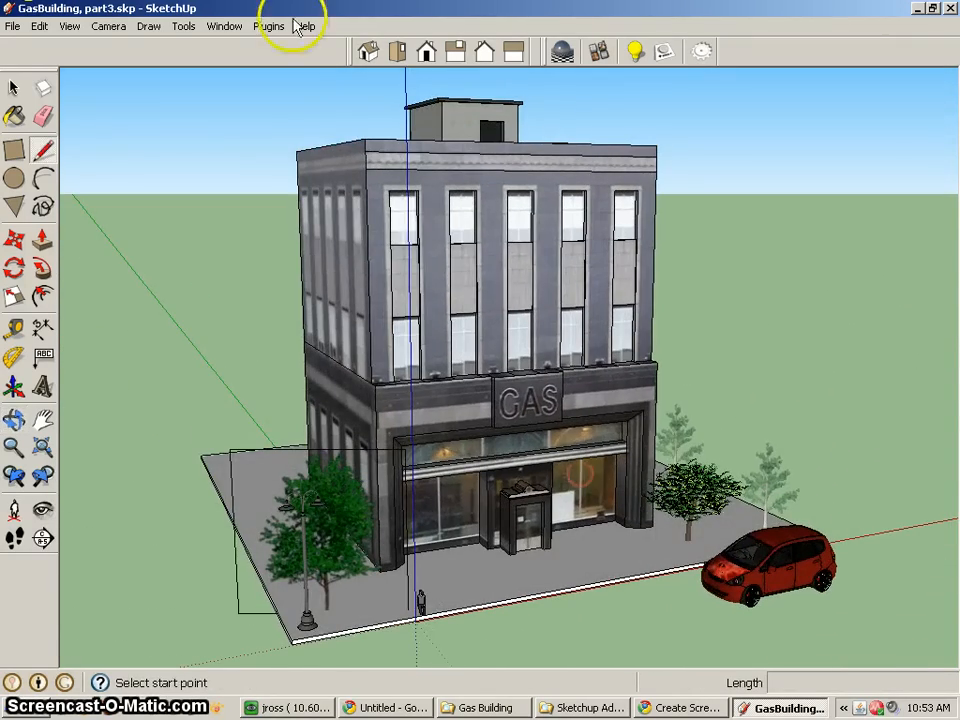
# Step: In Window > Scenes, save two overall views of the gas station as Scene 1 and Scene 2
pyautogui.click(224, 24)
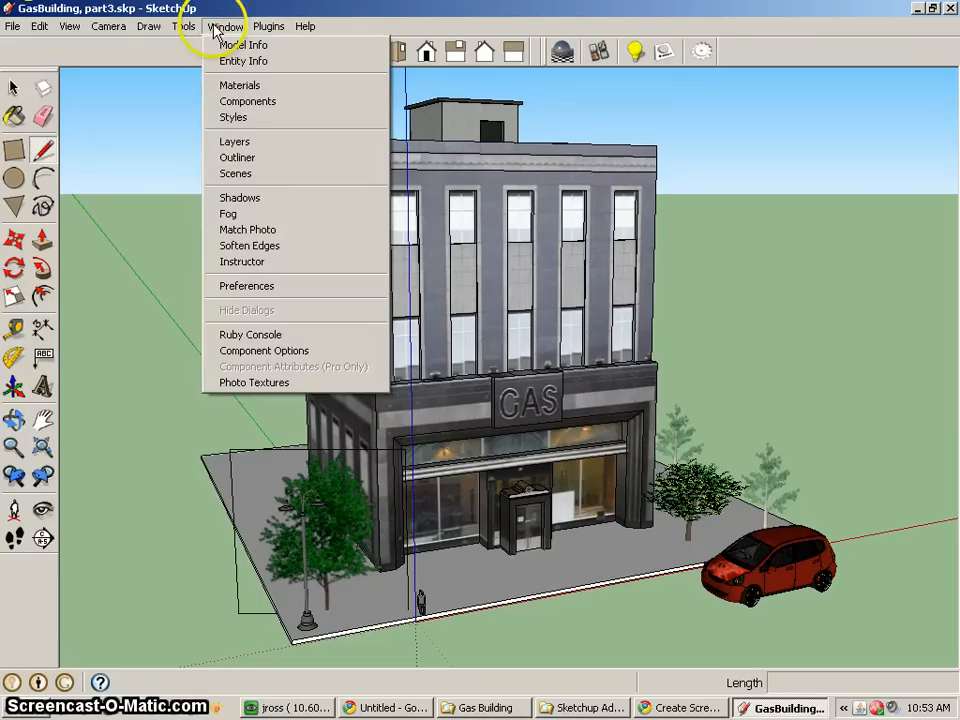
pyautogui.click(236, 172)
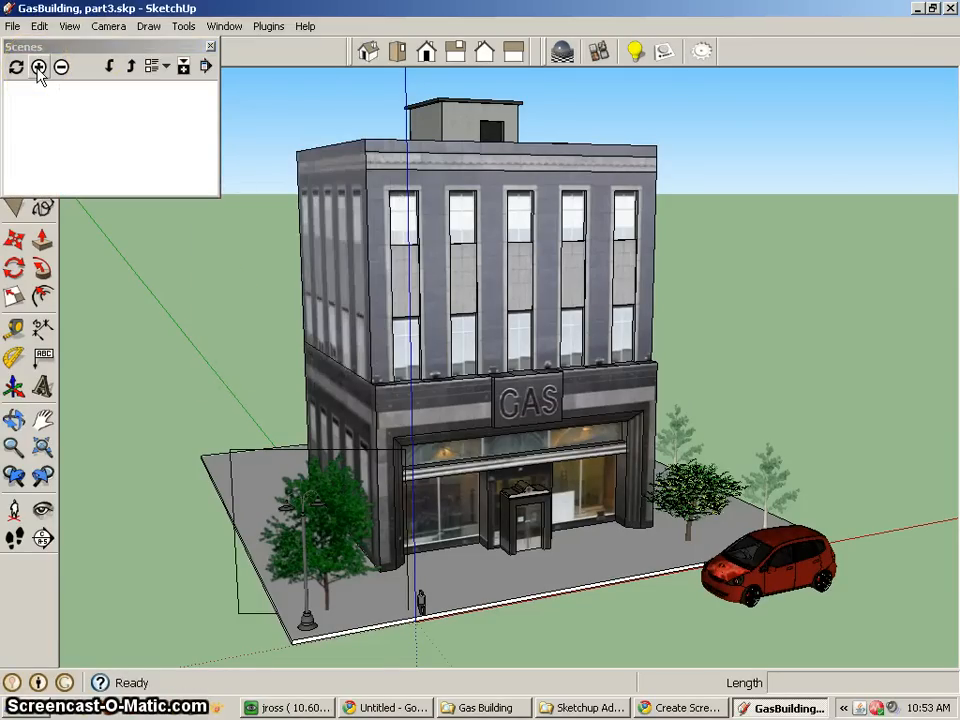
pyautogui.click(38, 66)
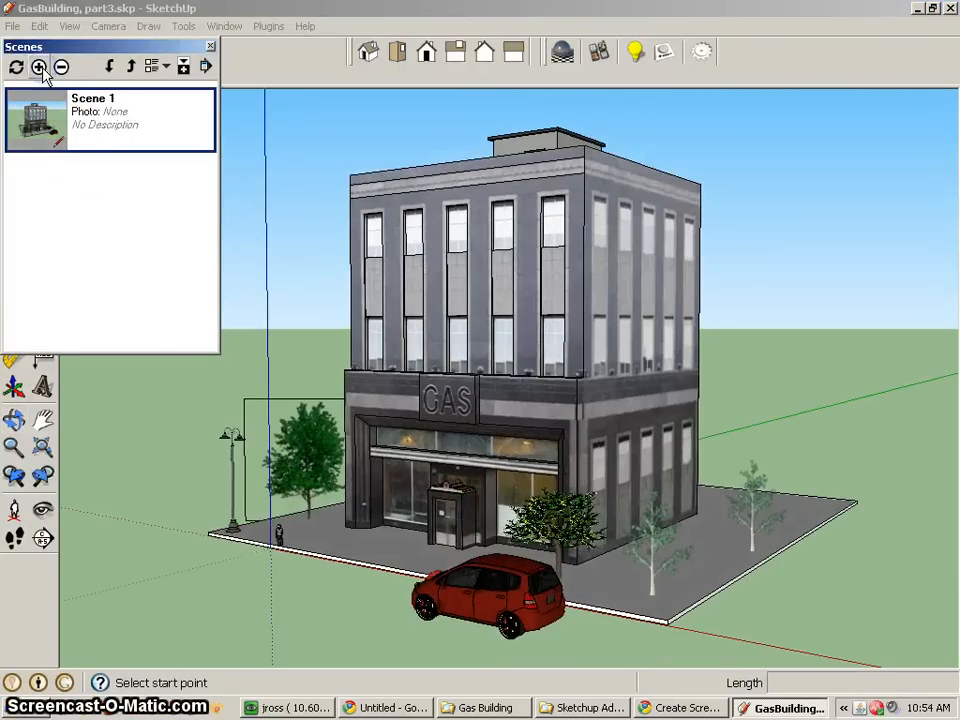
pyautogui.click(40, 66)
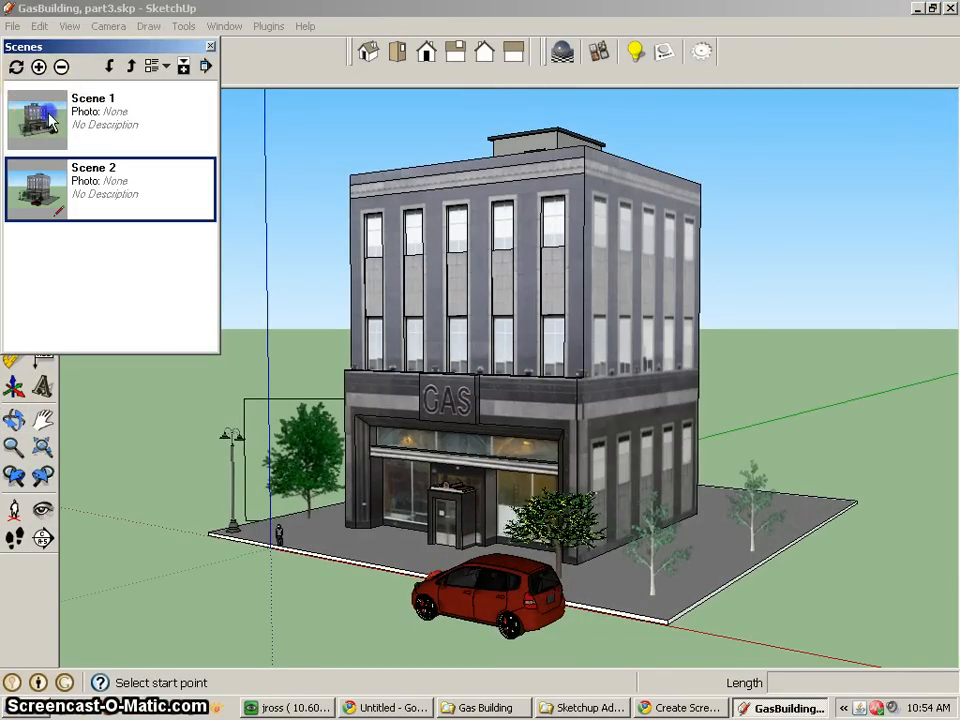
pyautogui.click(36, 190)
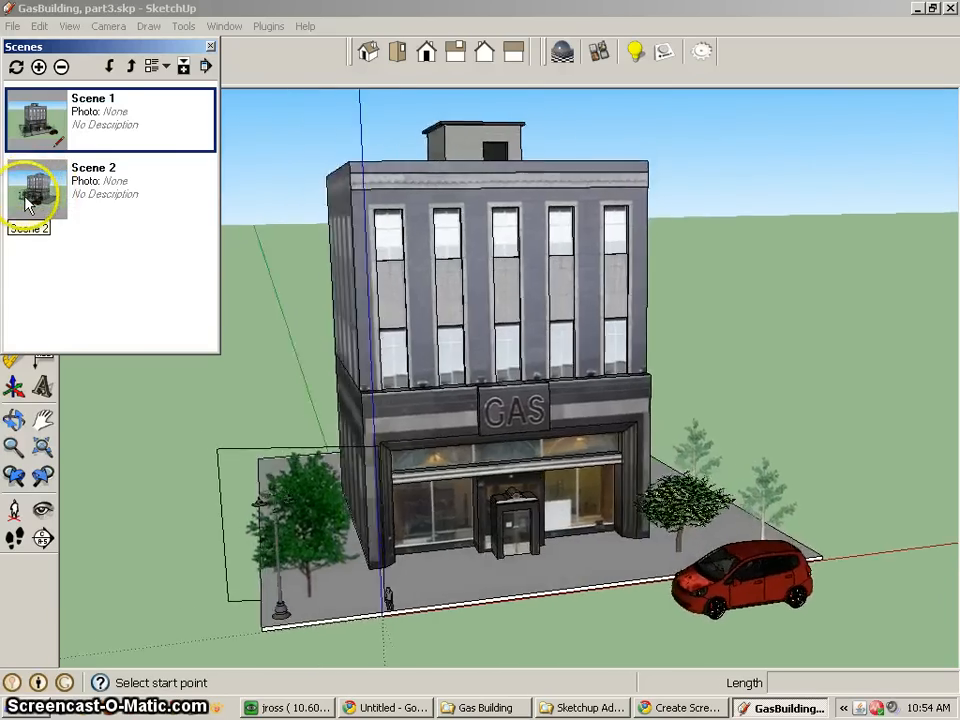
pyautogui.click(36, 190)
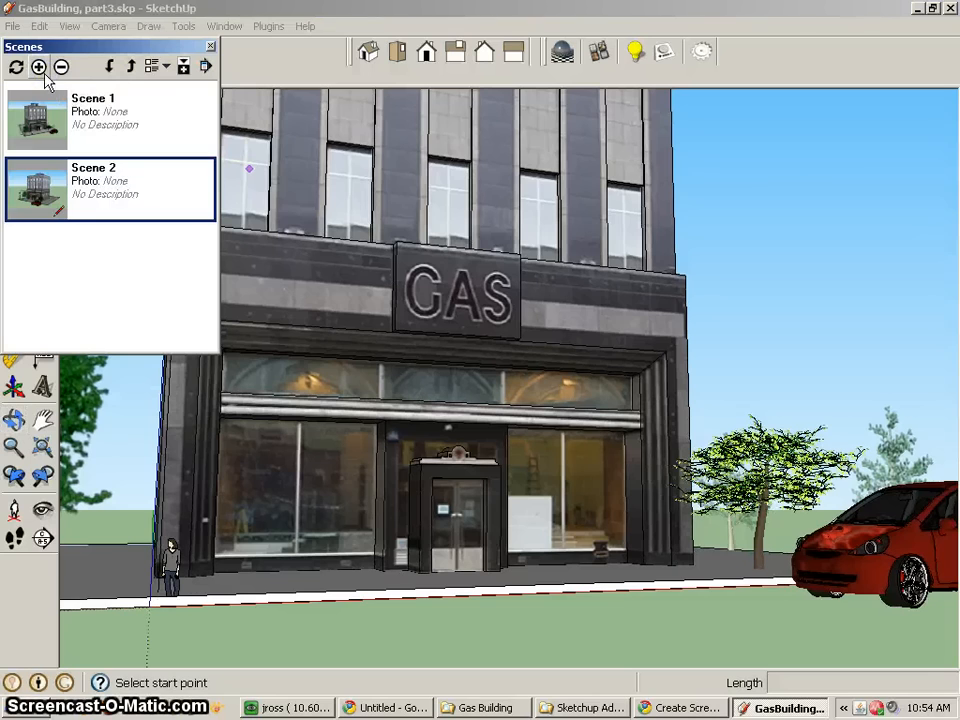
# Step: Save the entrance close-up as Scene 3, review all three scenes, and return to Scene 1
pyautogui.click(38, 66)
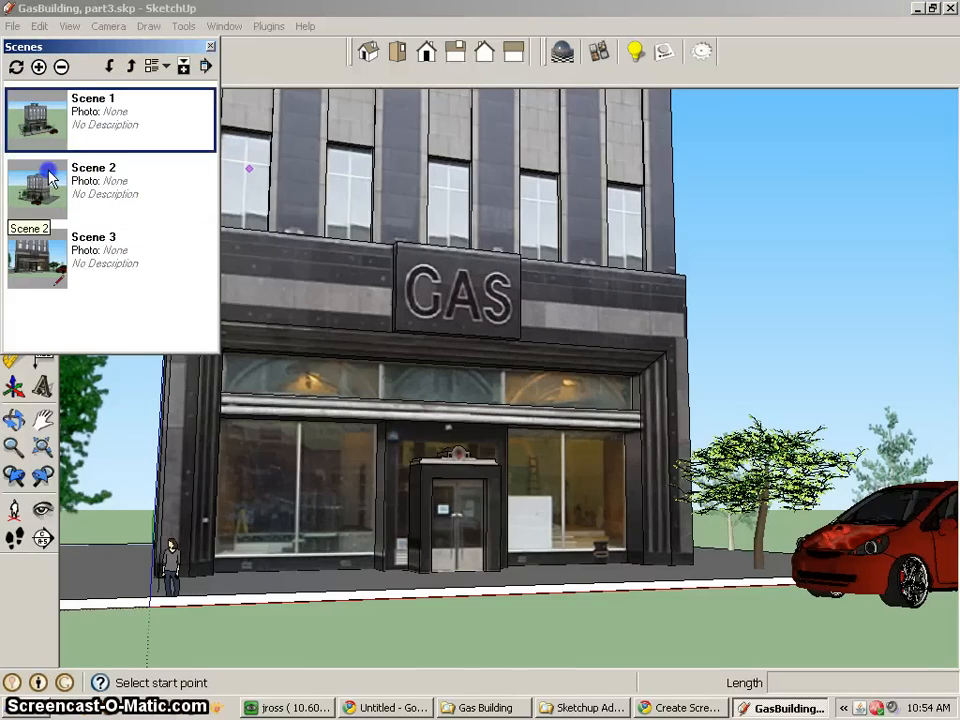
pyautogui.click(36, 190)
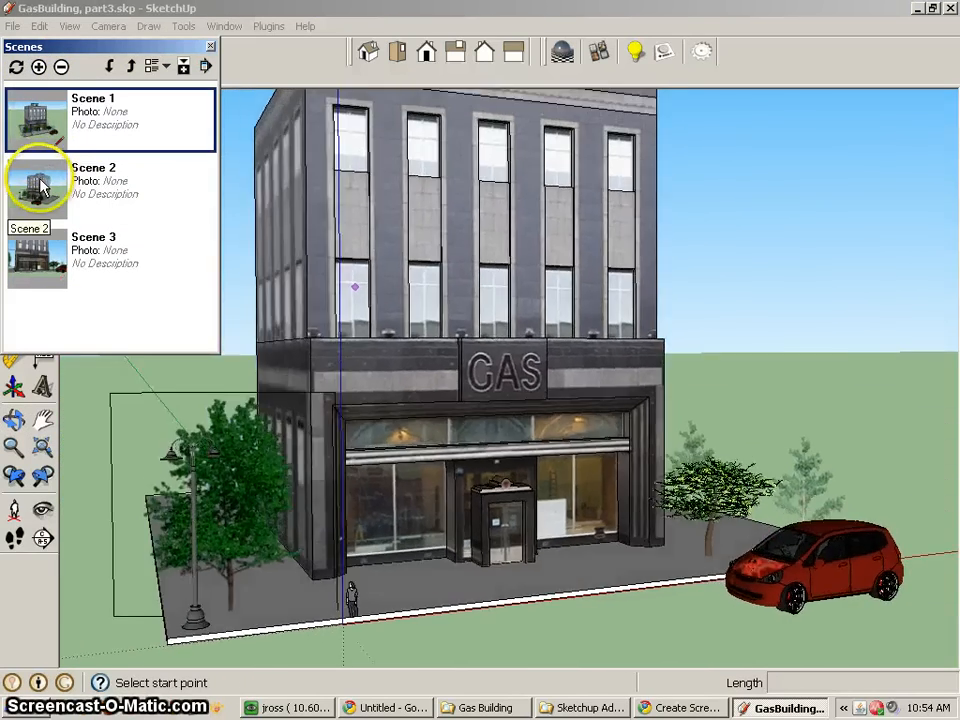
pyautogui.click(38, 190)
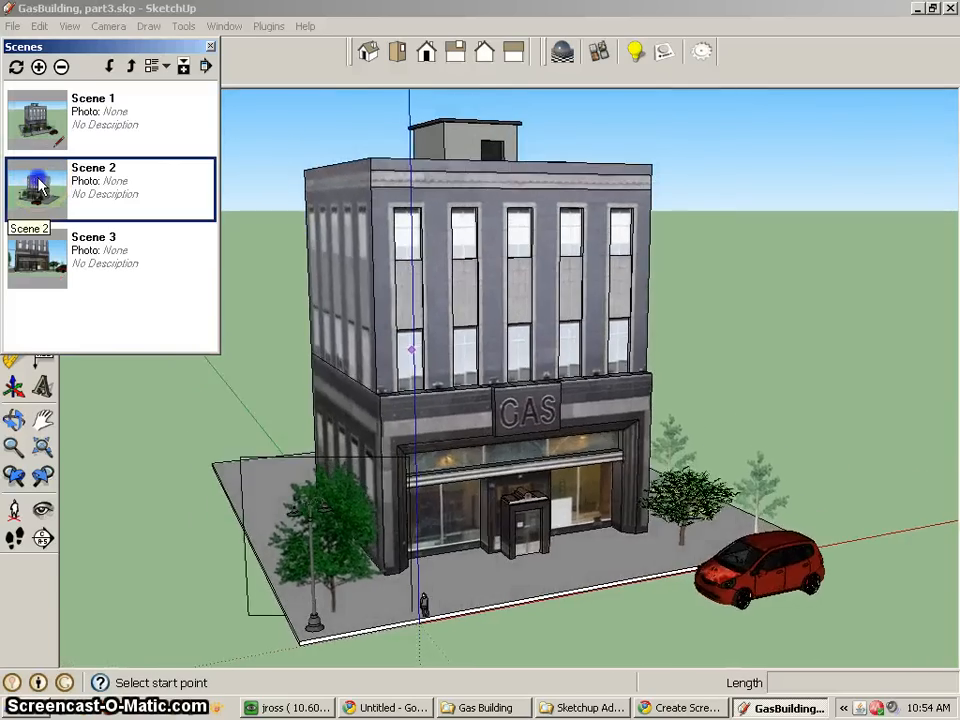
pyautogui.click(36, 258)
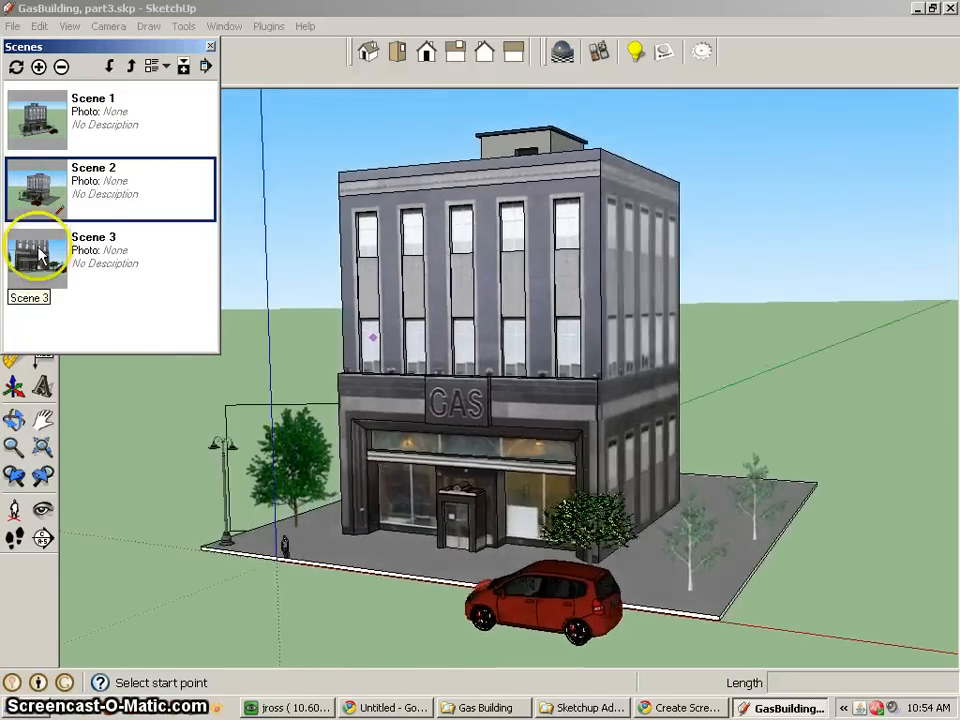
pyautogui.click(36, 258)
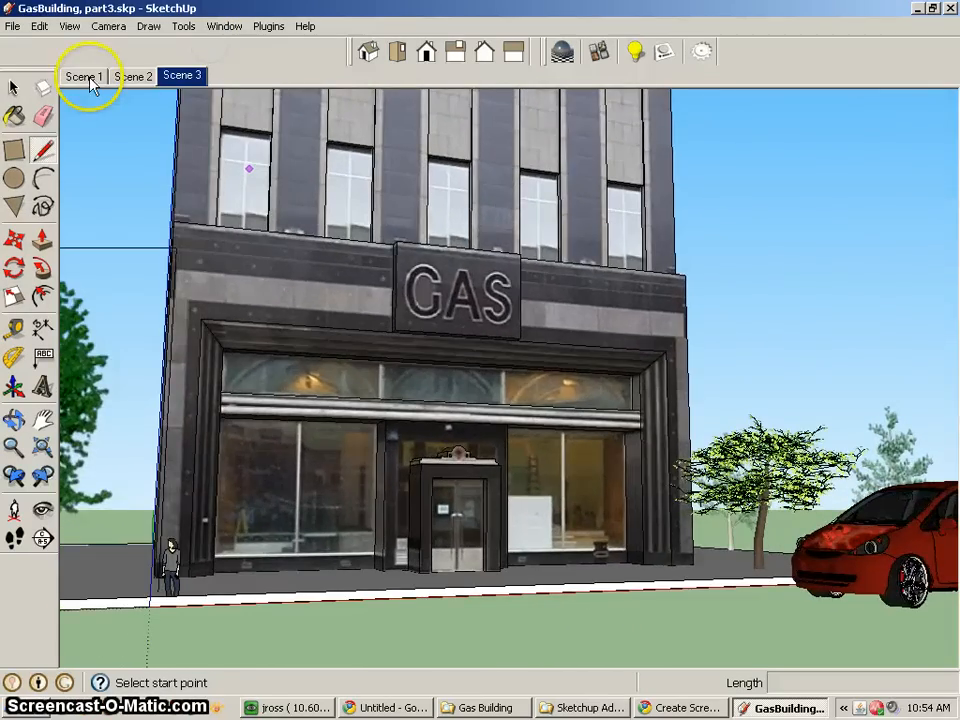
pyautogui.click(84, 76)
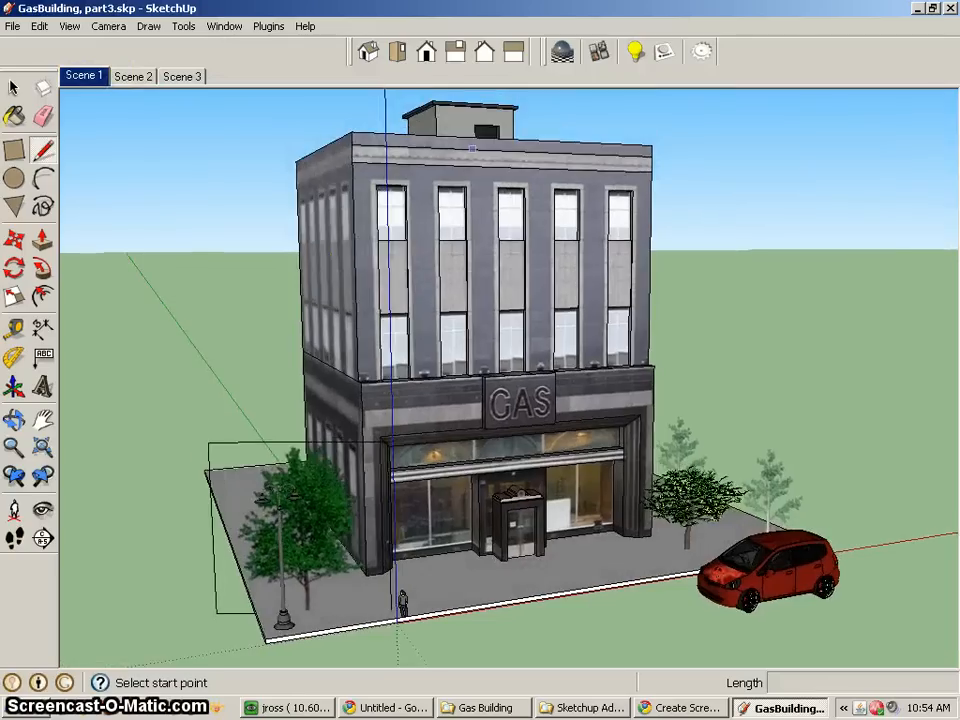
pyautogui.moveTo(564, 52)
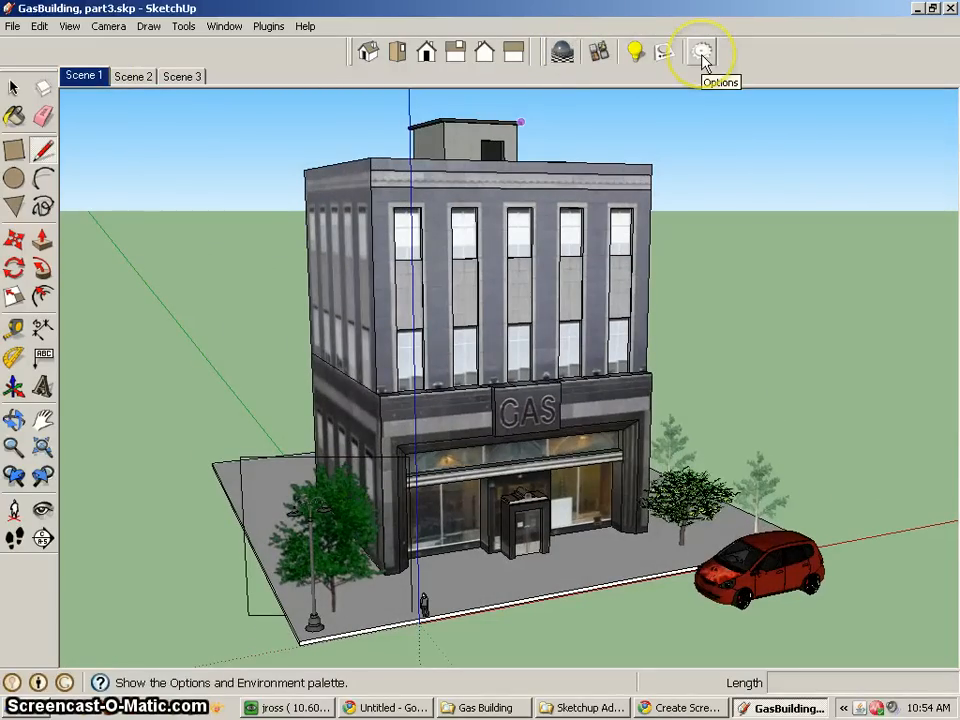
# Step: In Podium Options, set output to transparent PNG saved to a custom location
pyautogui.click(700, 52)
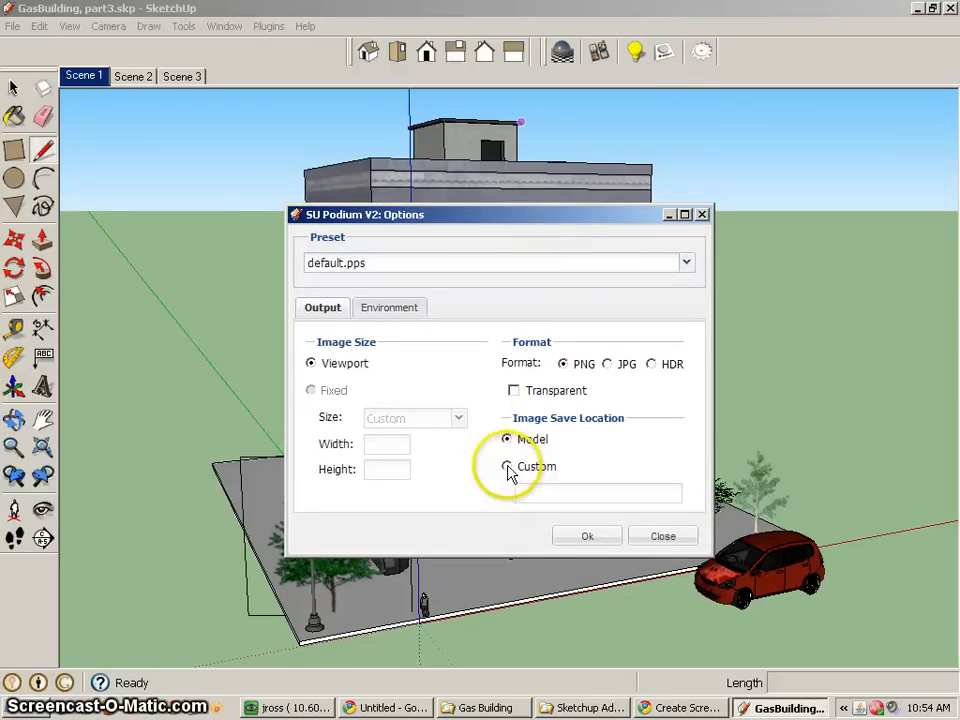
pyautogui.click(506, 466)
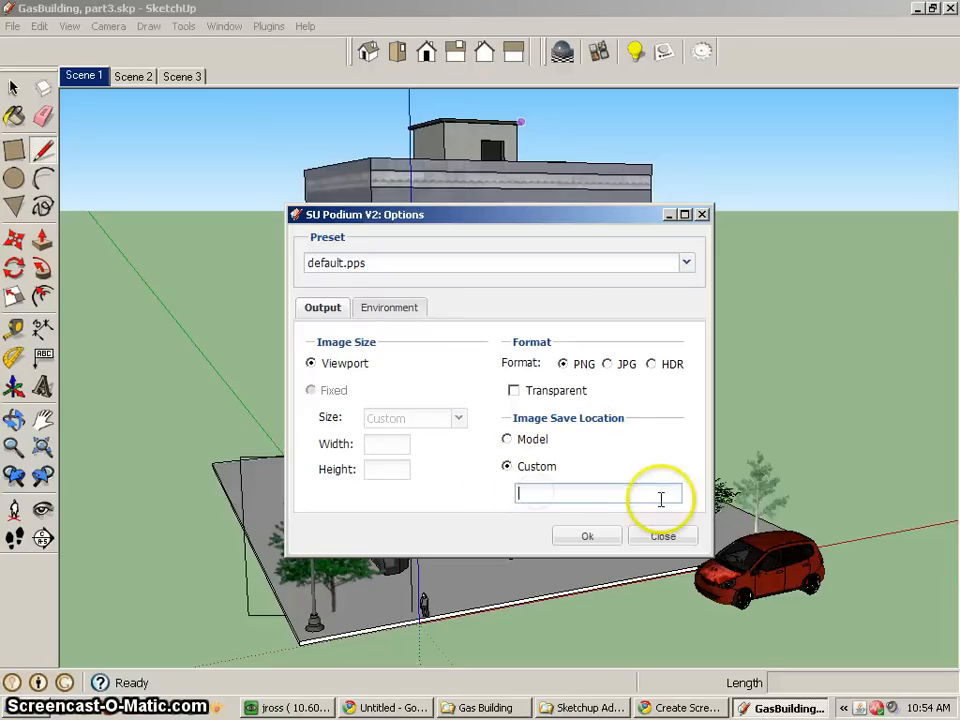
pyautogui.moveTo(584, 418)
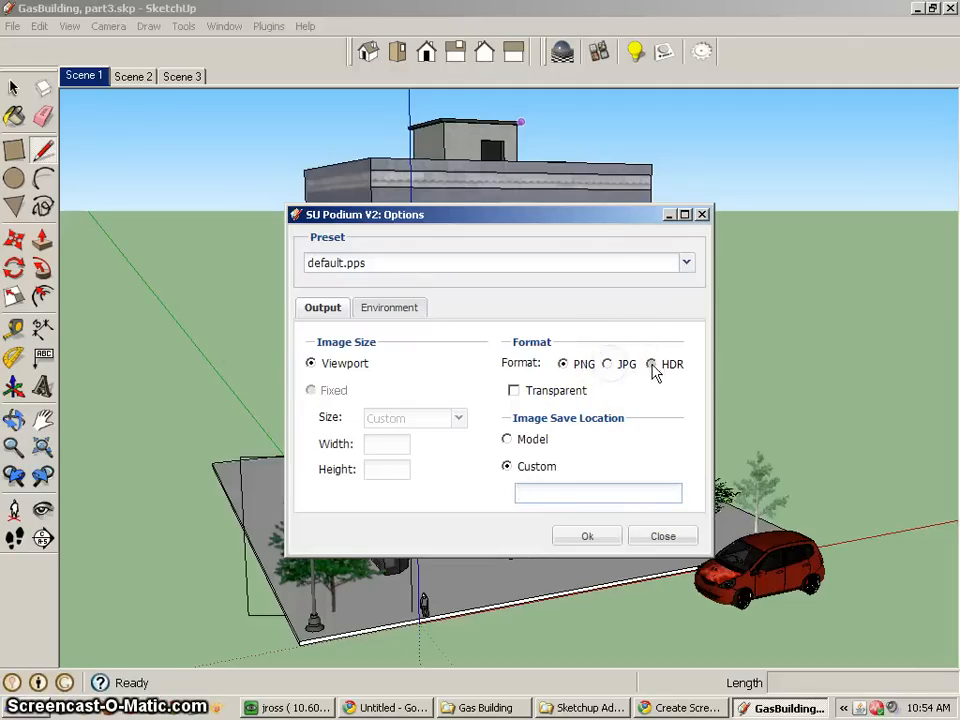
pyautogui.click(564, 364)
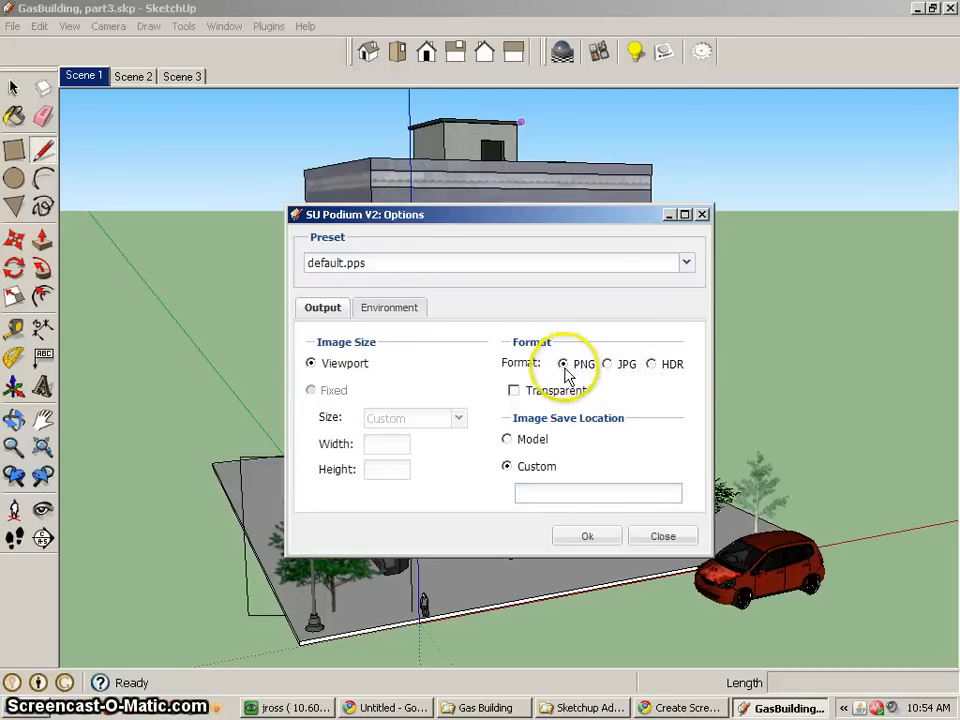
pyautogui.click(514, 390)
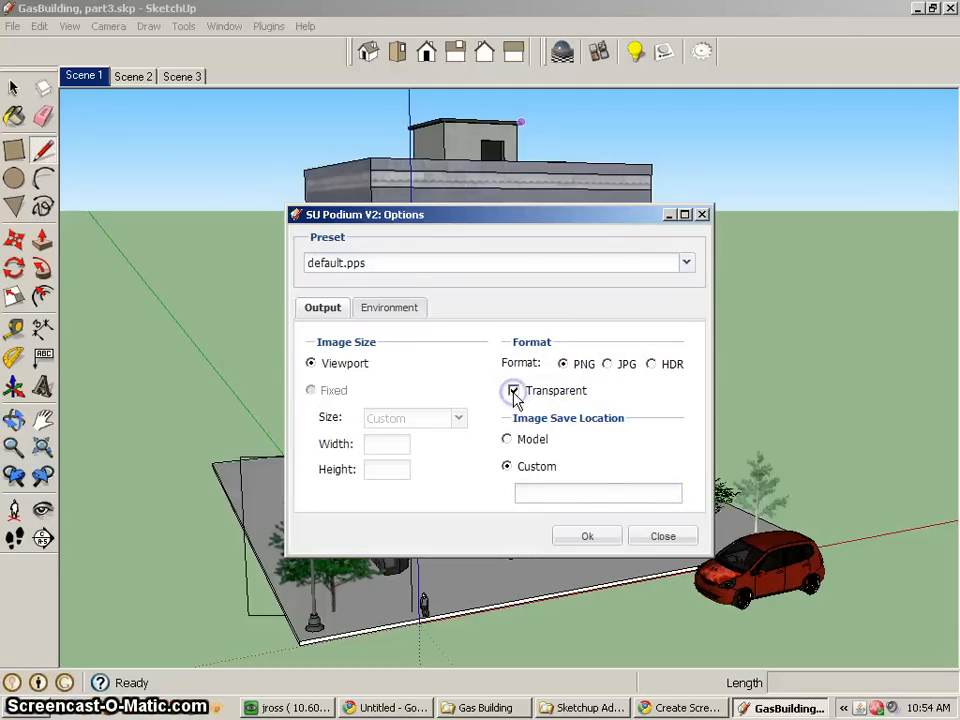
pyautogui.click(514, 390)
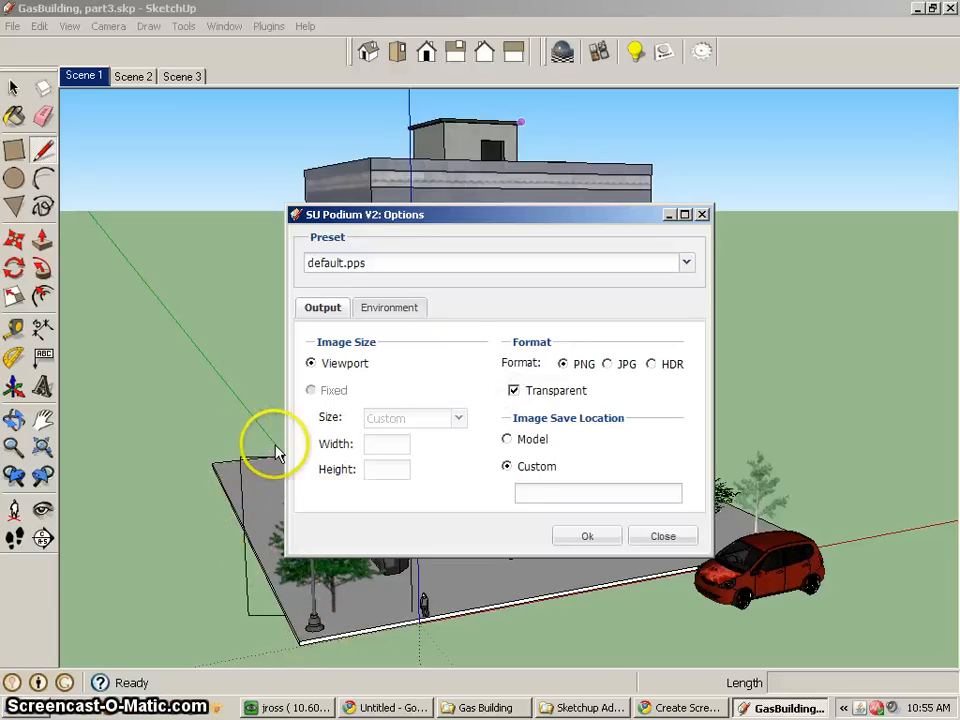
# Step: Choose the 1.0_interior.pps render preset and apply the options
pyautogui.click(388, 308)
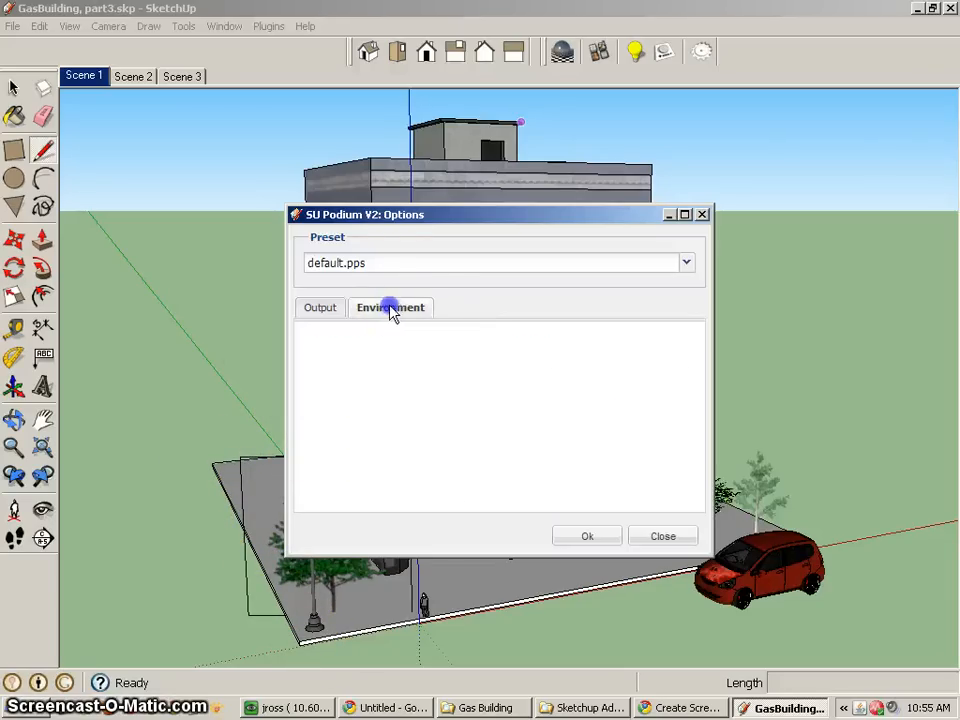
pyautogui.click(390, 308)
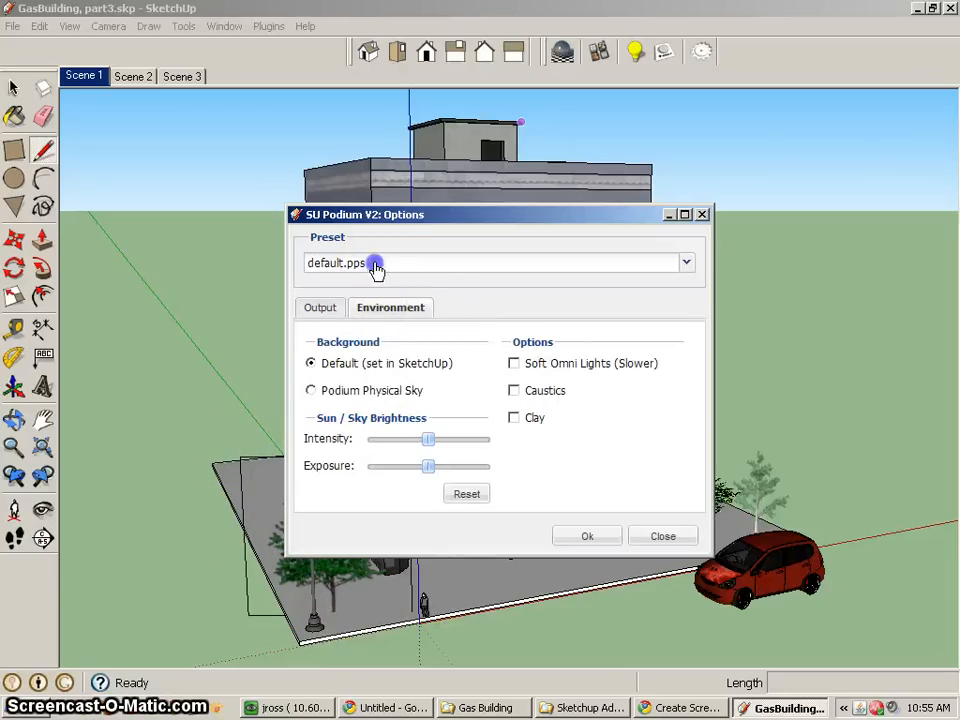
pyautogui.click(686, 262)
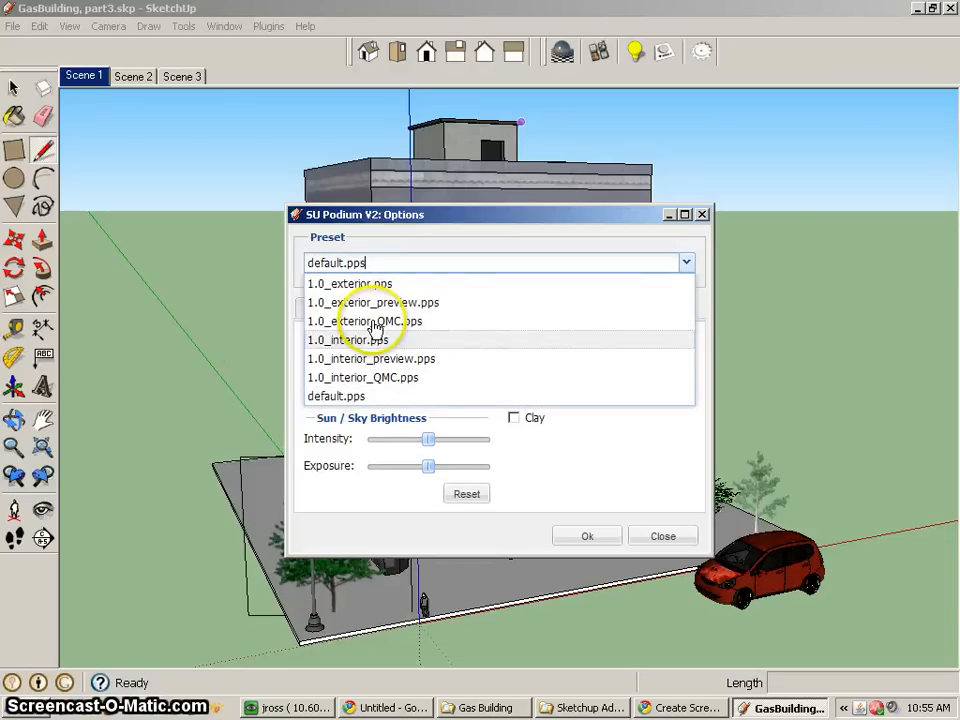
pyautogui.click(348, 340)
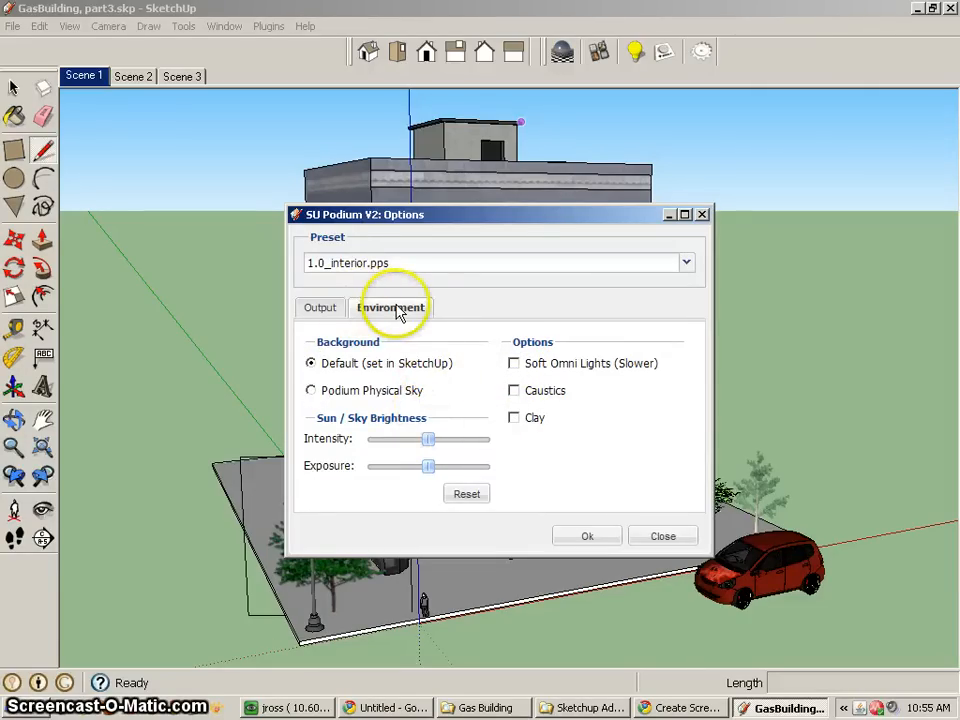
pyautogui.click(320, 308)
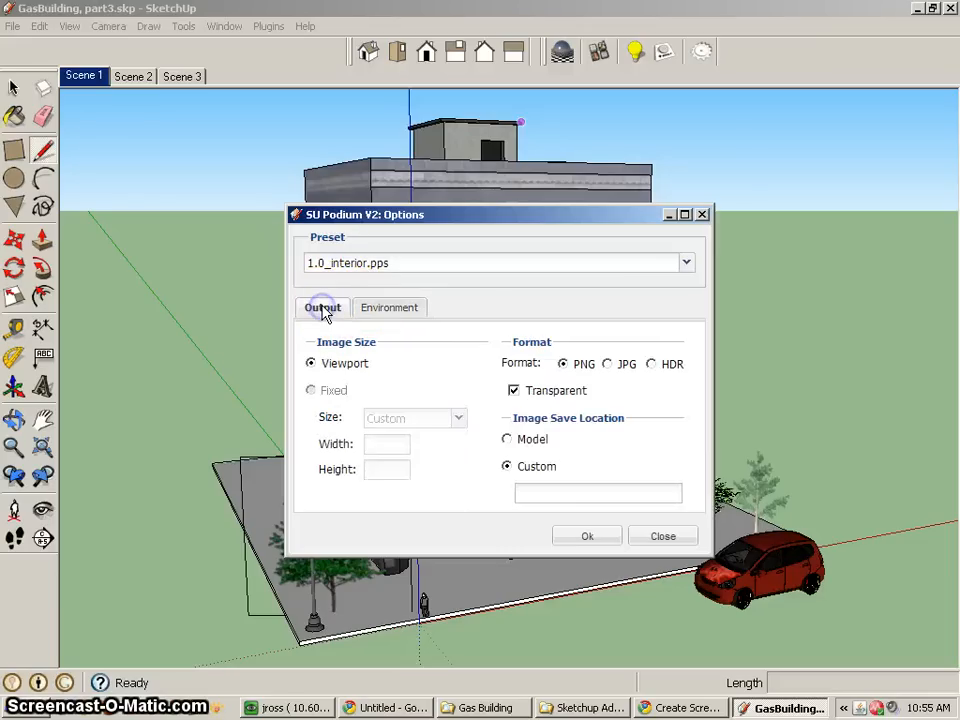
pyautogui.click(662, 536)
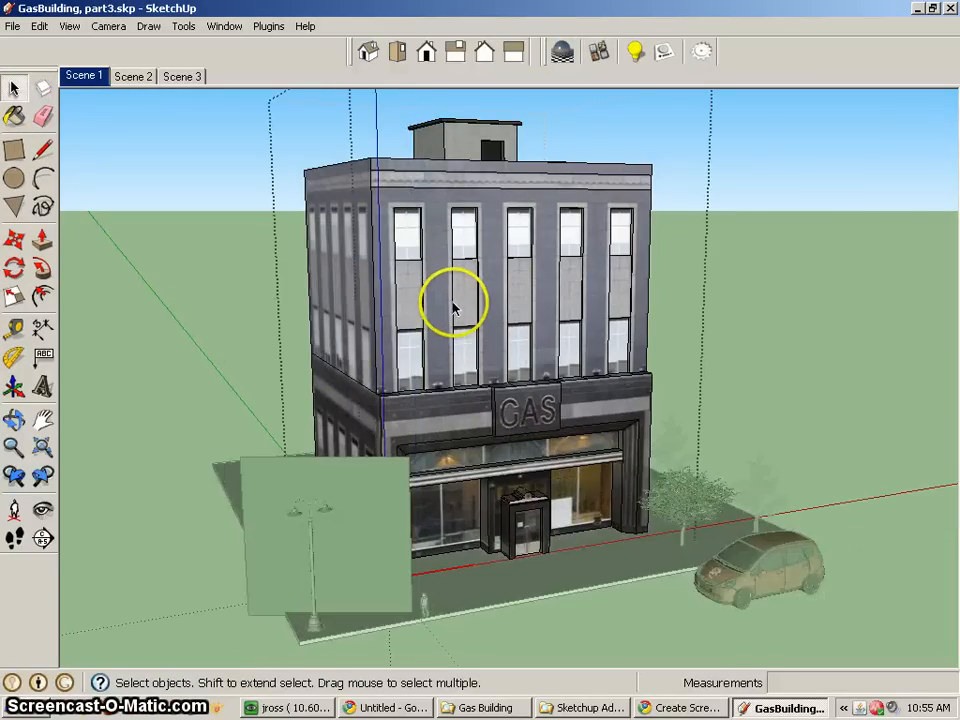
pyautogui.moveTo(448, 442)
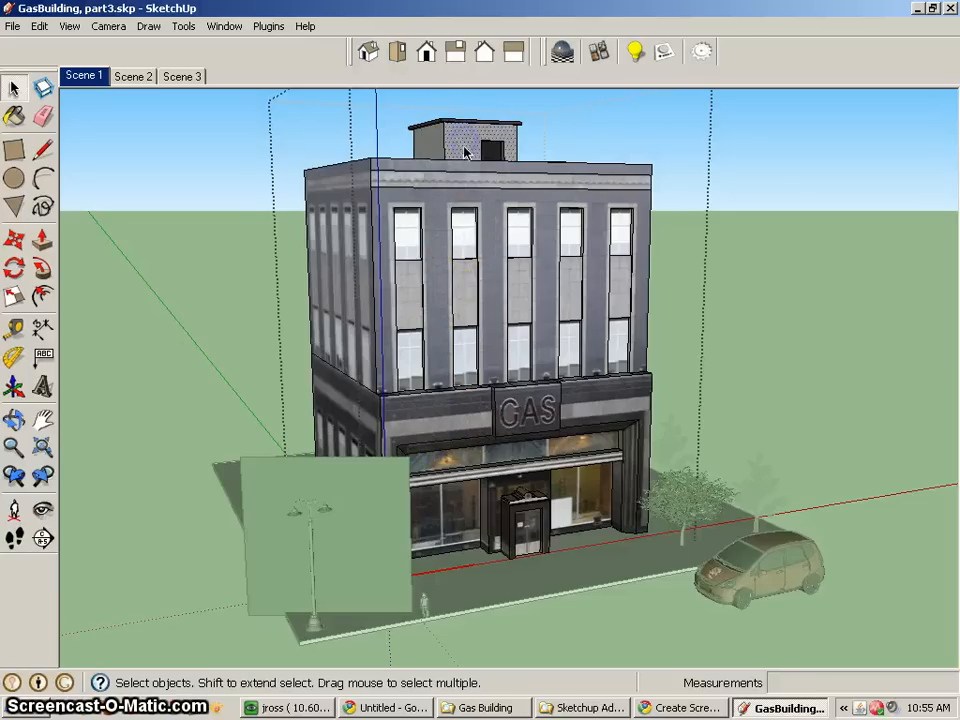
# Step: In the Materials palette, sample the rooftop material with the dropper, then close the palette
pyautogui.click(14, 116)
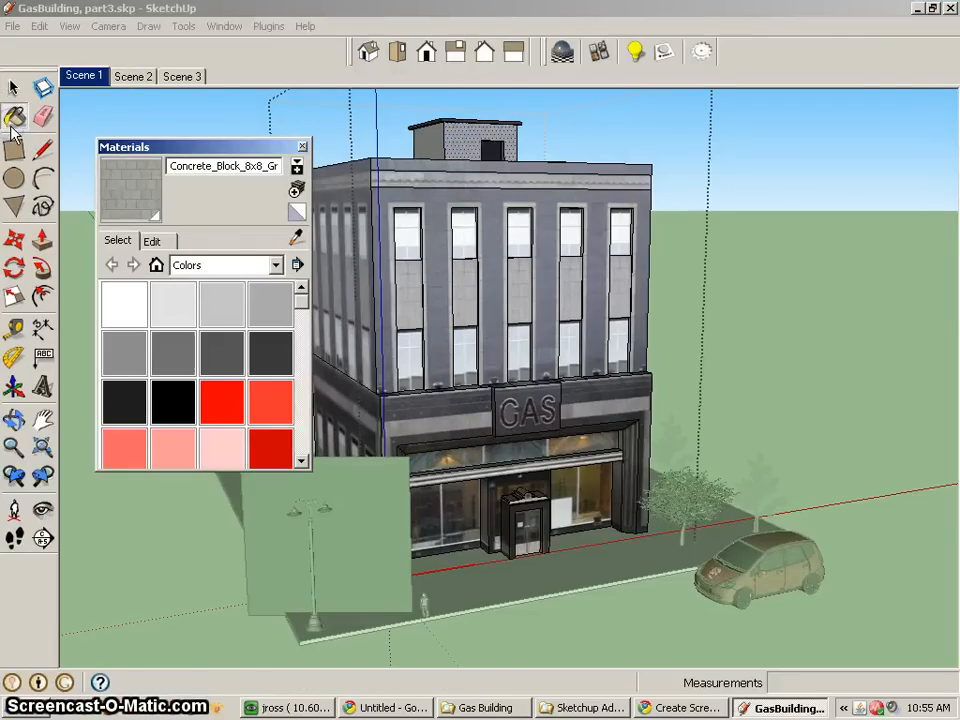
pyautogui.click(16, 116)
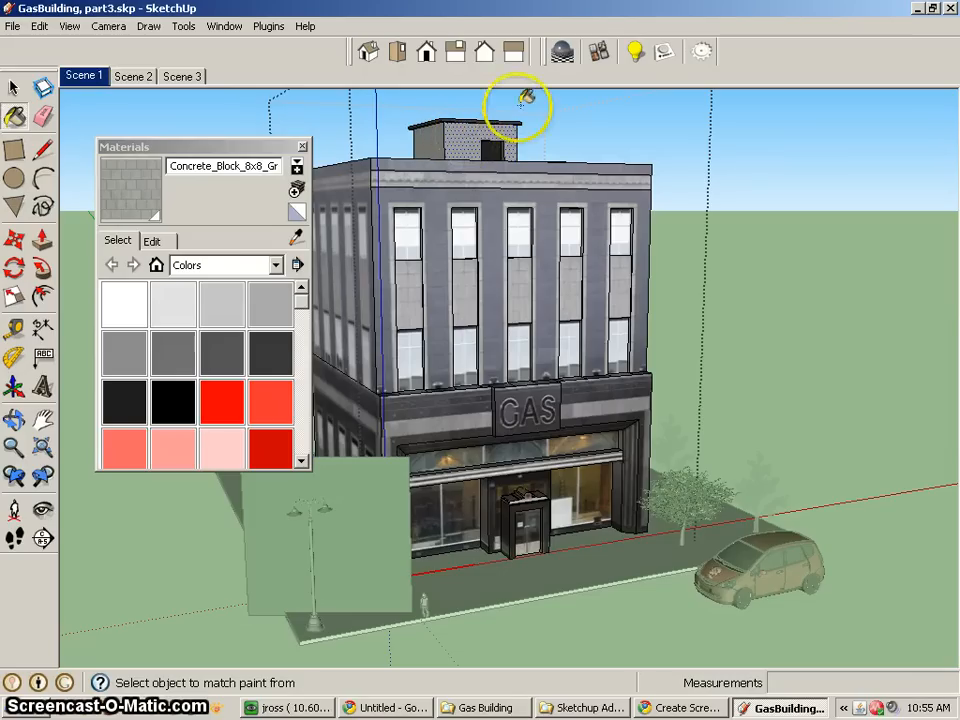
pyautogui.click(600, 52)
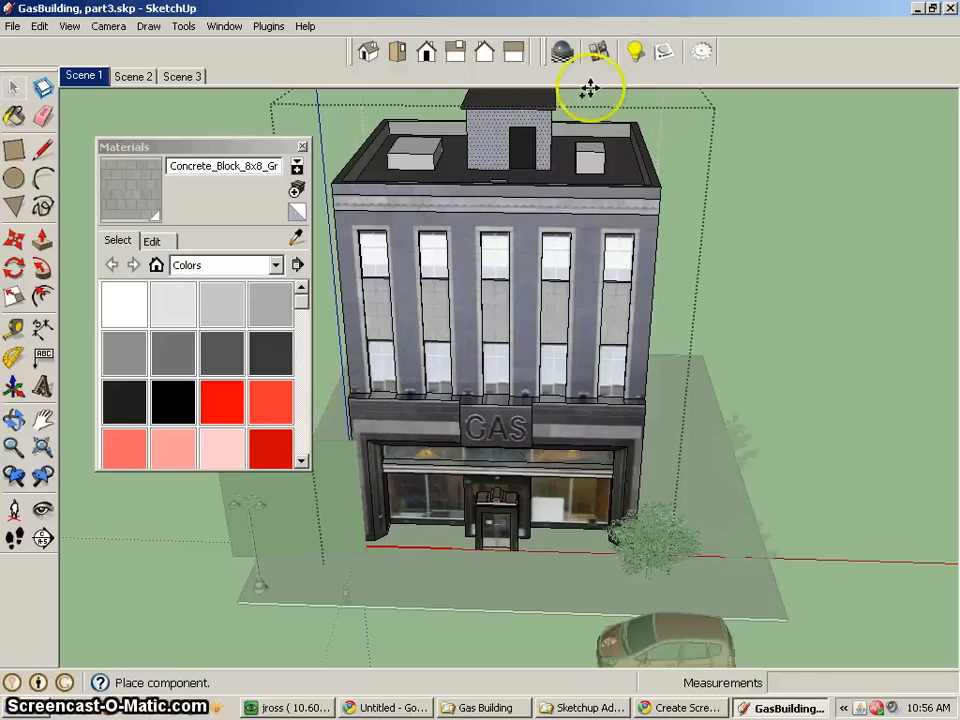
pyautogui.moveTo(310, 150)
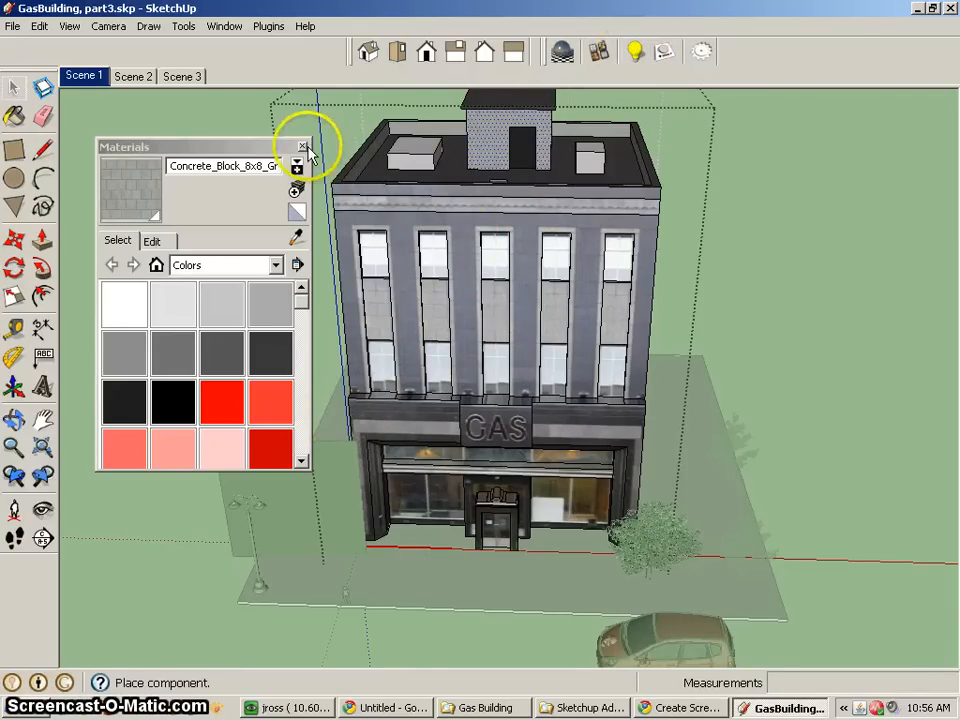
pyautogui.click(304, 148)
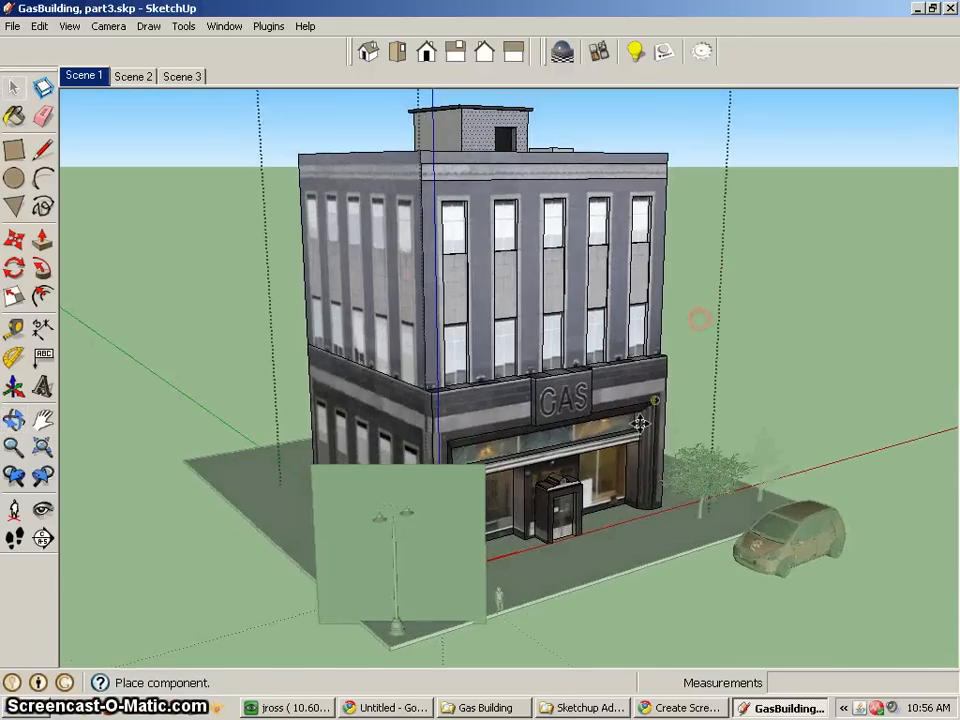
pyautogui.click(16, 88)
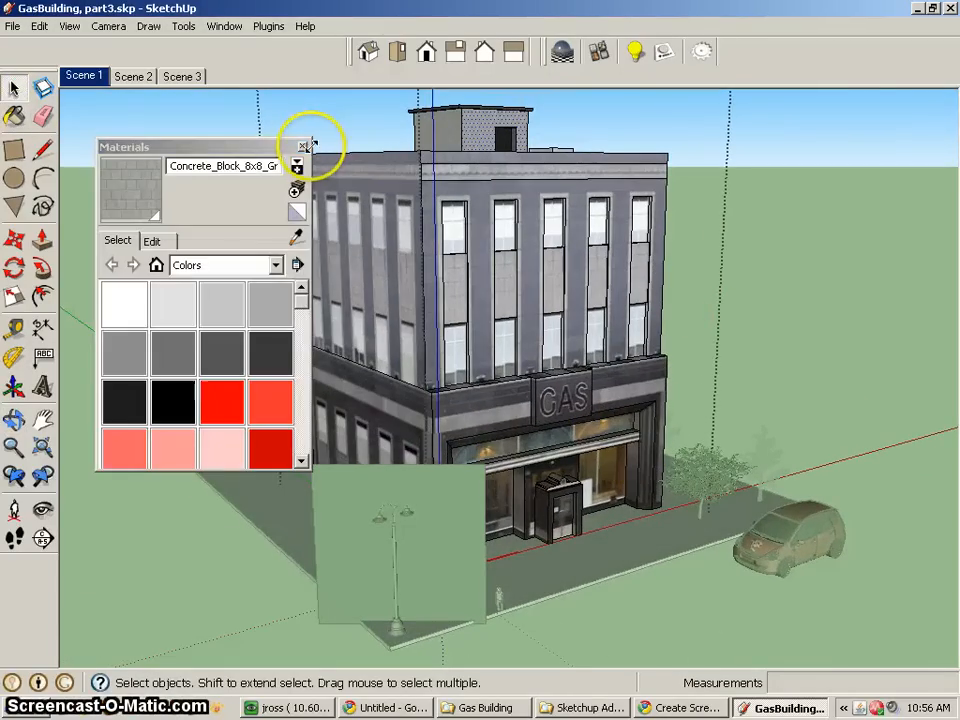
pyautogui.click(304, 148)
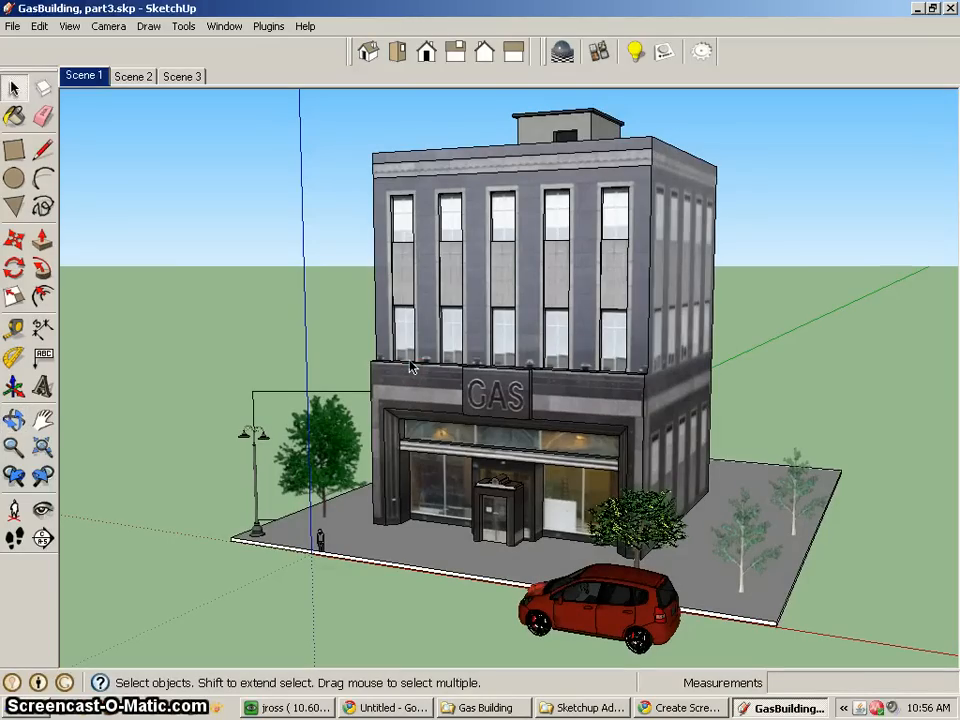
pyautogui.moveTo(524, 222)
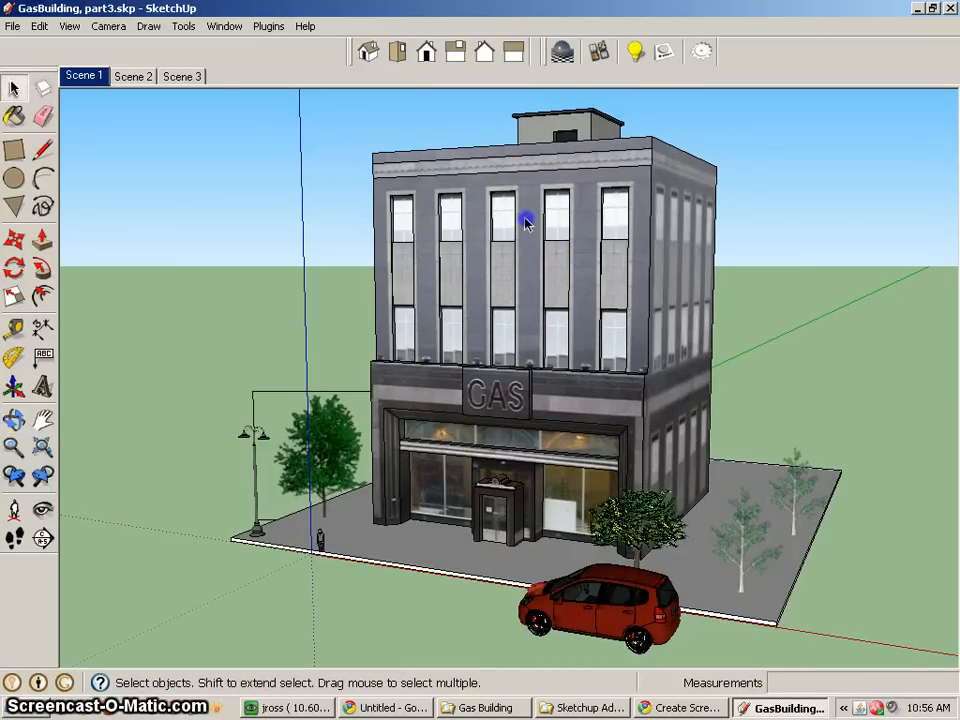
# Step: In Window > Styles, uncheck Edges so the building shows without outlines, orbiting to check it
pyautogui.click(524, 220)
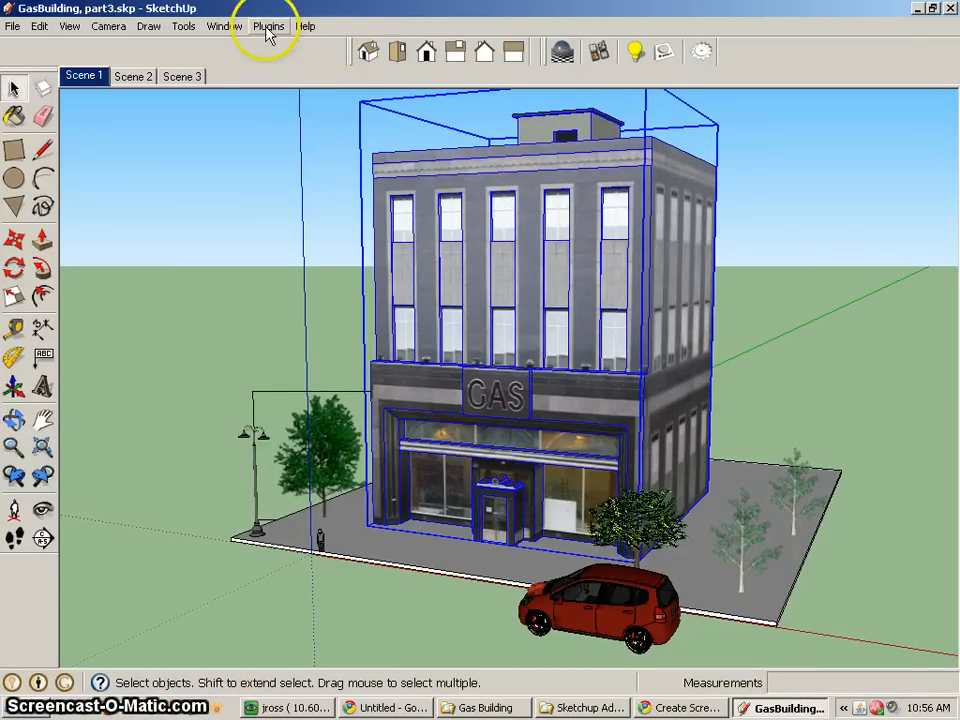
pyautogui.click(224, 26)
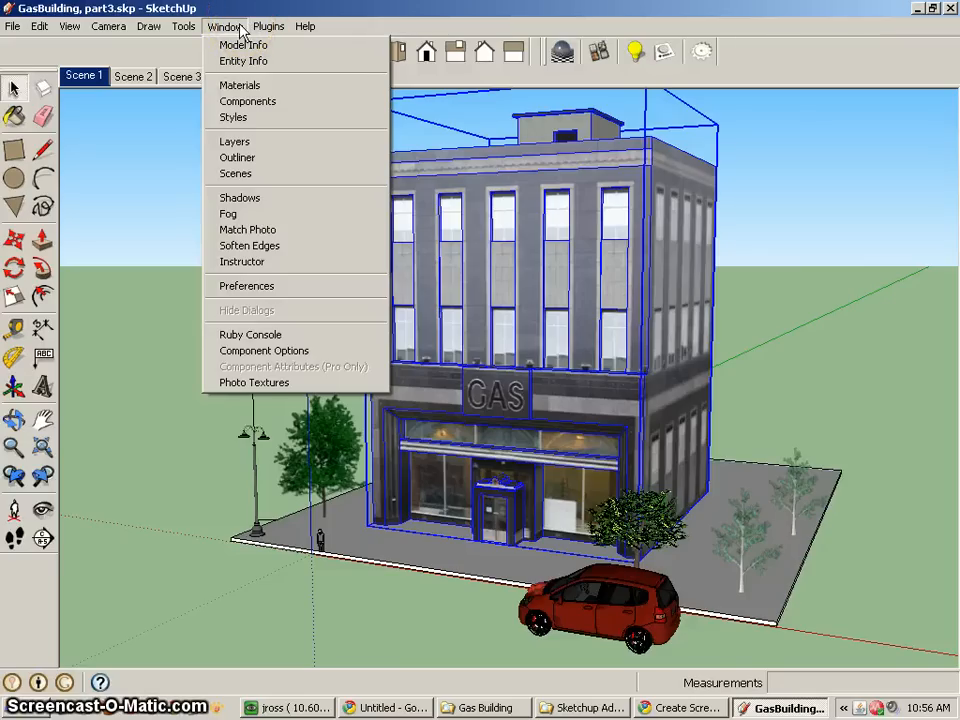
pyautogui.click(232, 116)
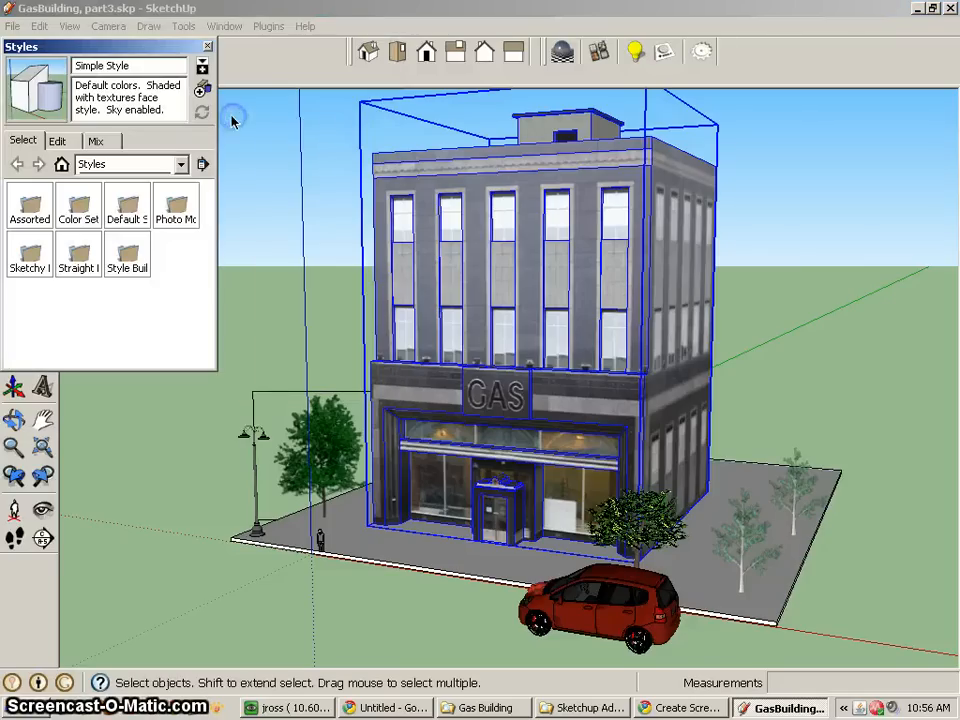
pyautogui.click(56, 140)
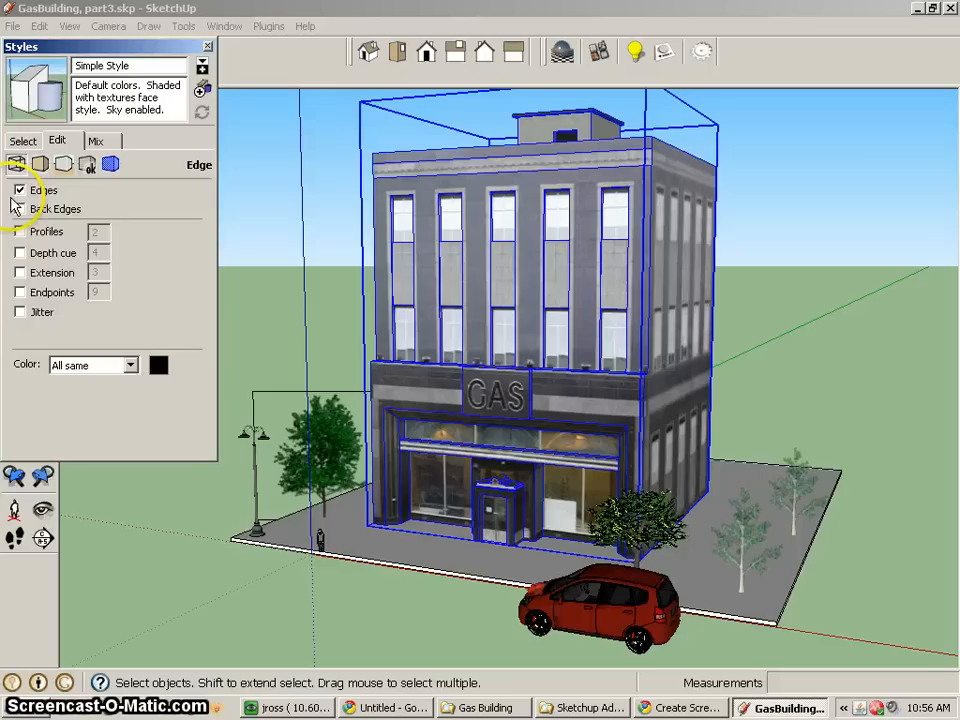
pyautogui.click(20, 190)
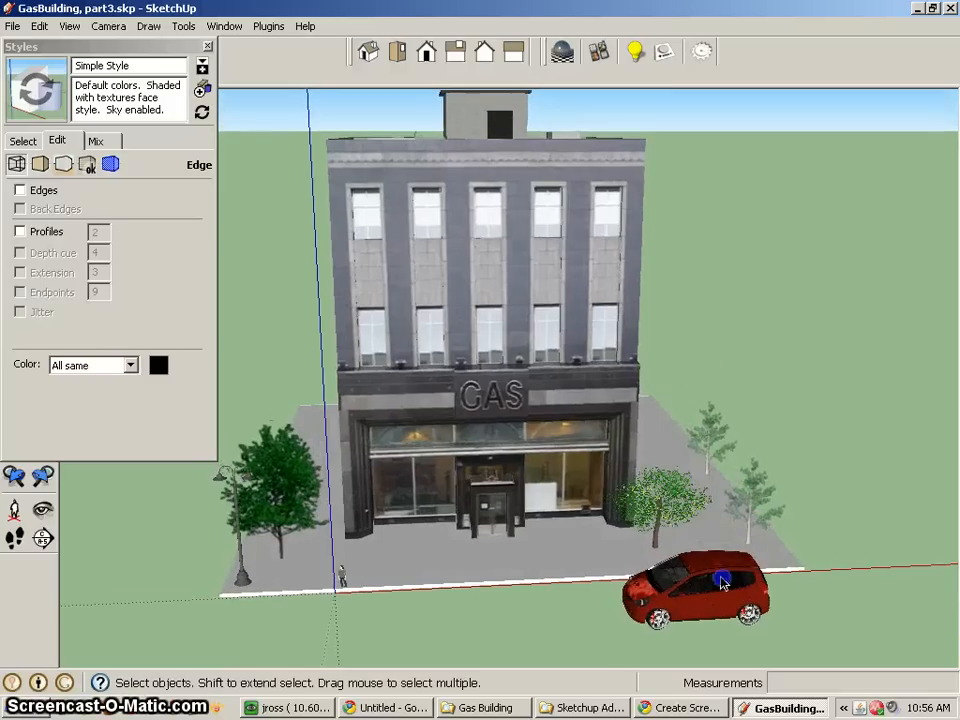
pyautogui.click(20, 190)
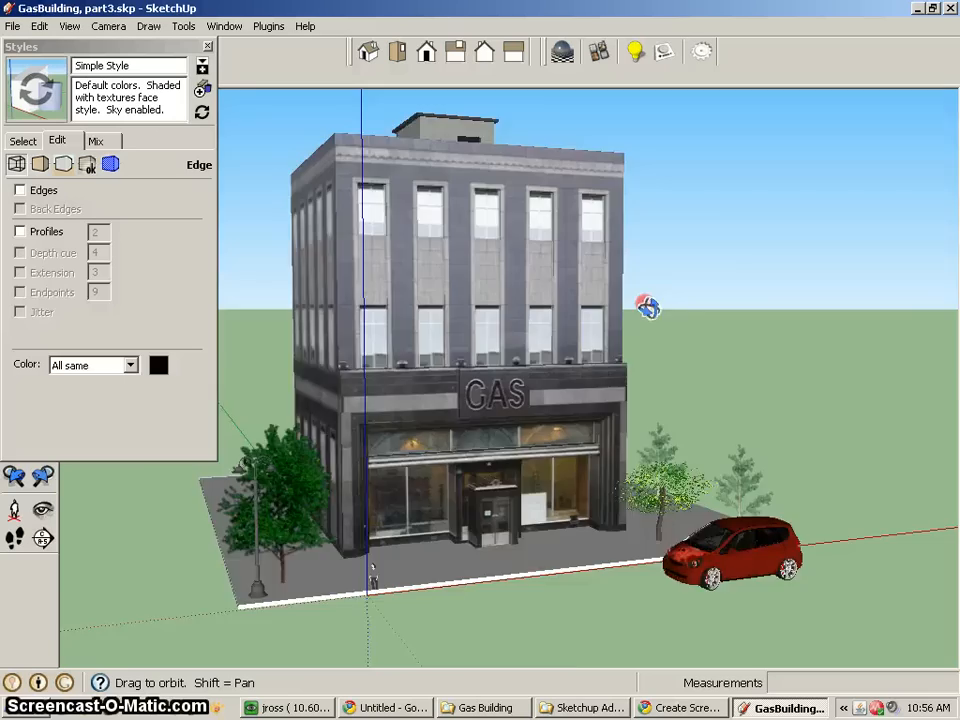
pyautogui.moveTo(648, 308); pyautogui.dragTo(322, 476)
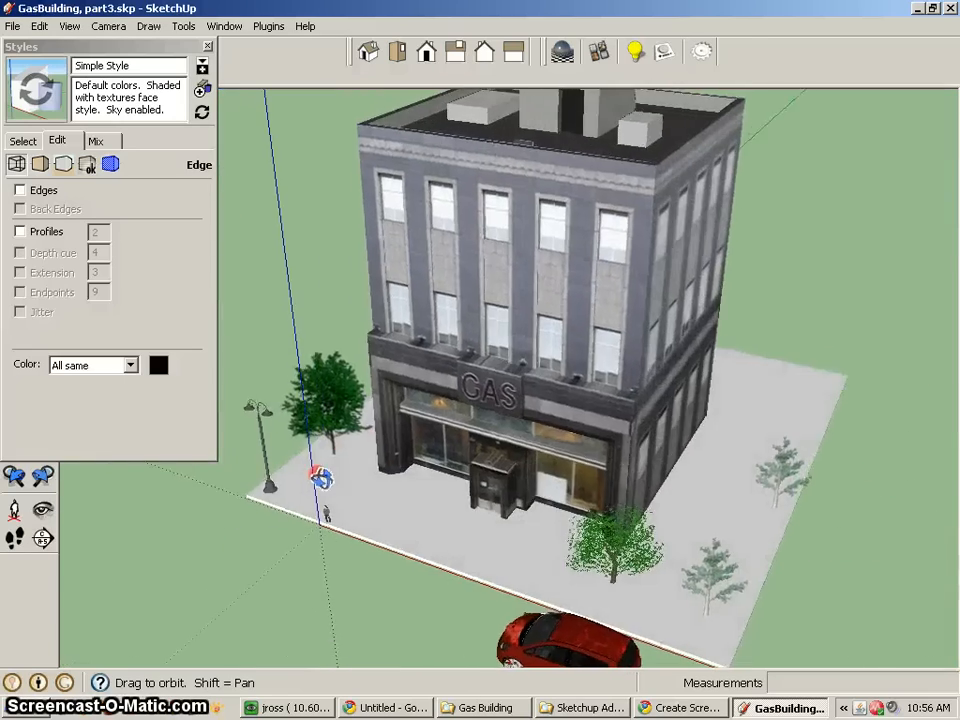
pyautogui.moveTo(322, 476); pyautogui.dragTo(560, 378)
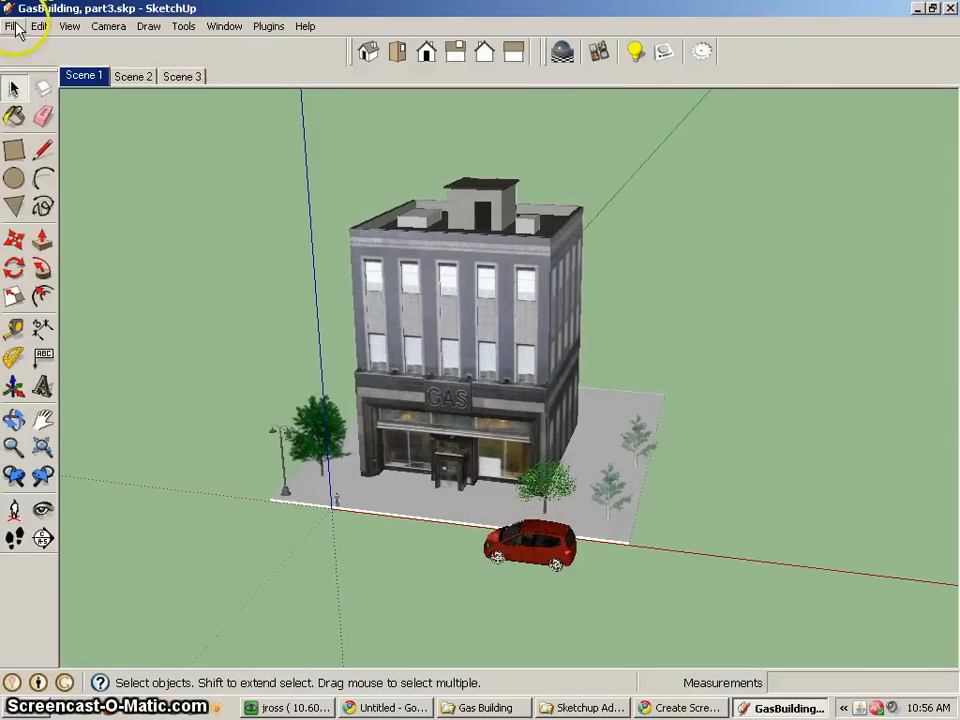
# Step: Save the model as 'GasBuilding, part4' and return to the Scene 1 view
pyautogui.click(12, 26)
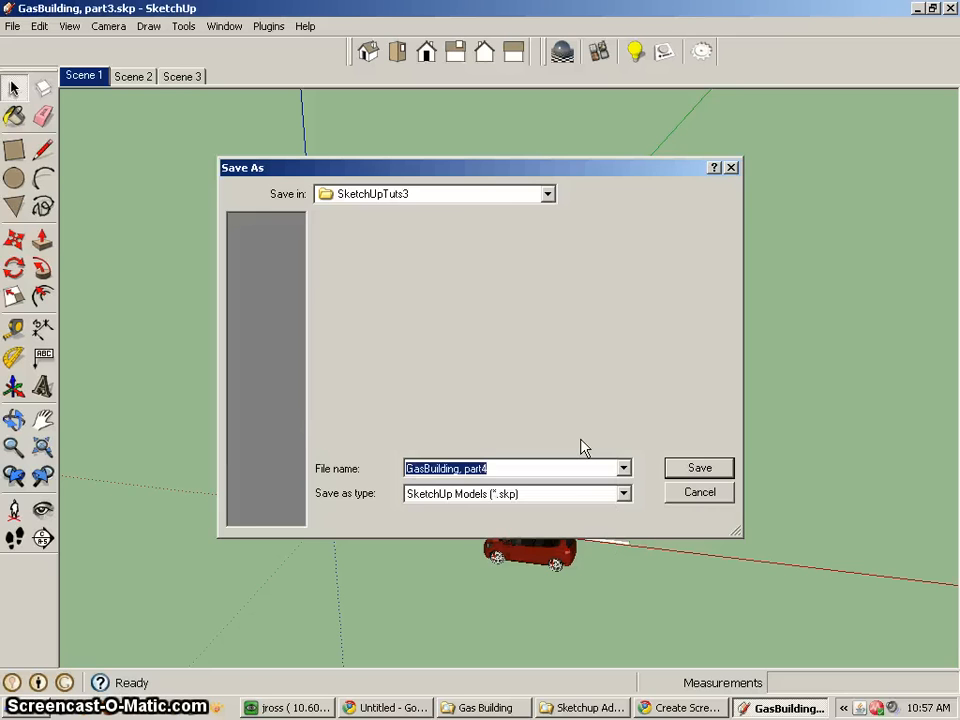
pyautogui.click(700, 468)
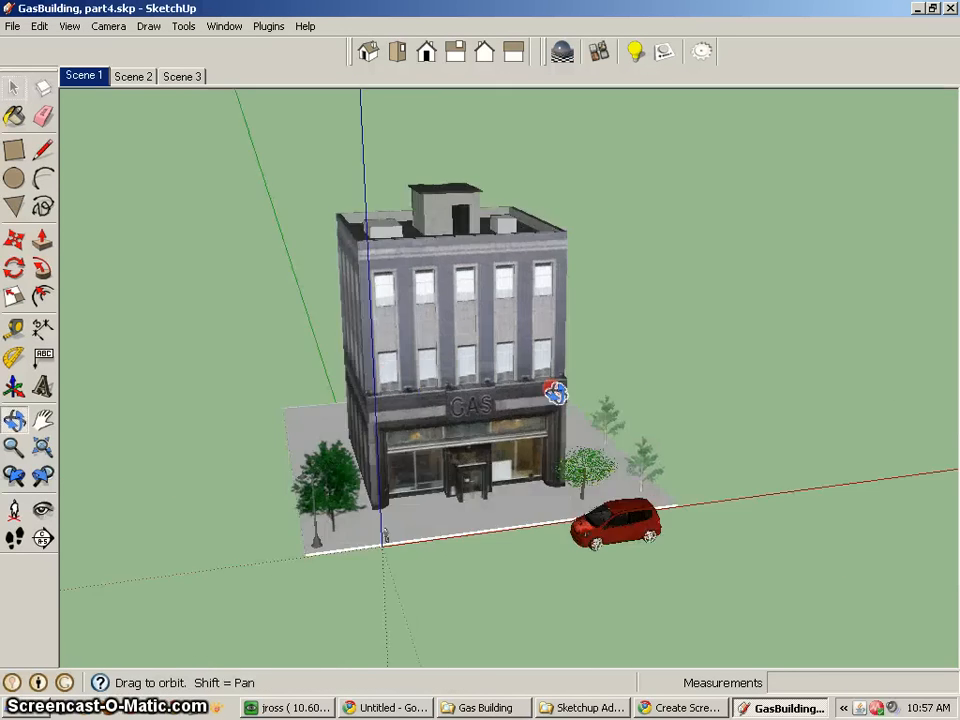
pyautogui.click(84, 76)
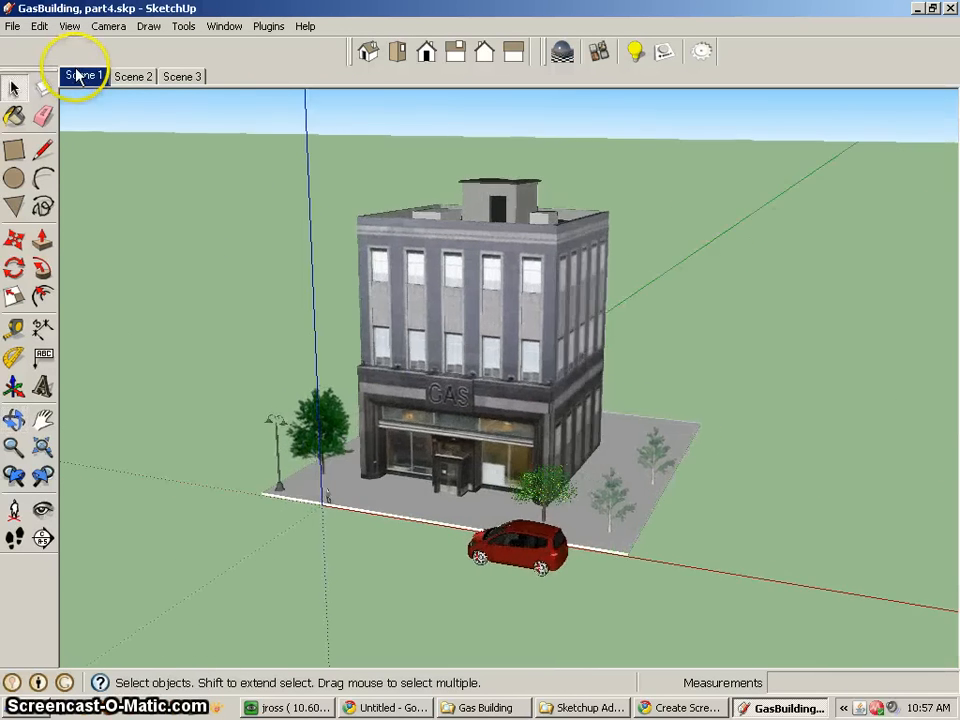
pyautogui.click(84, 76)
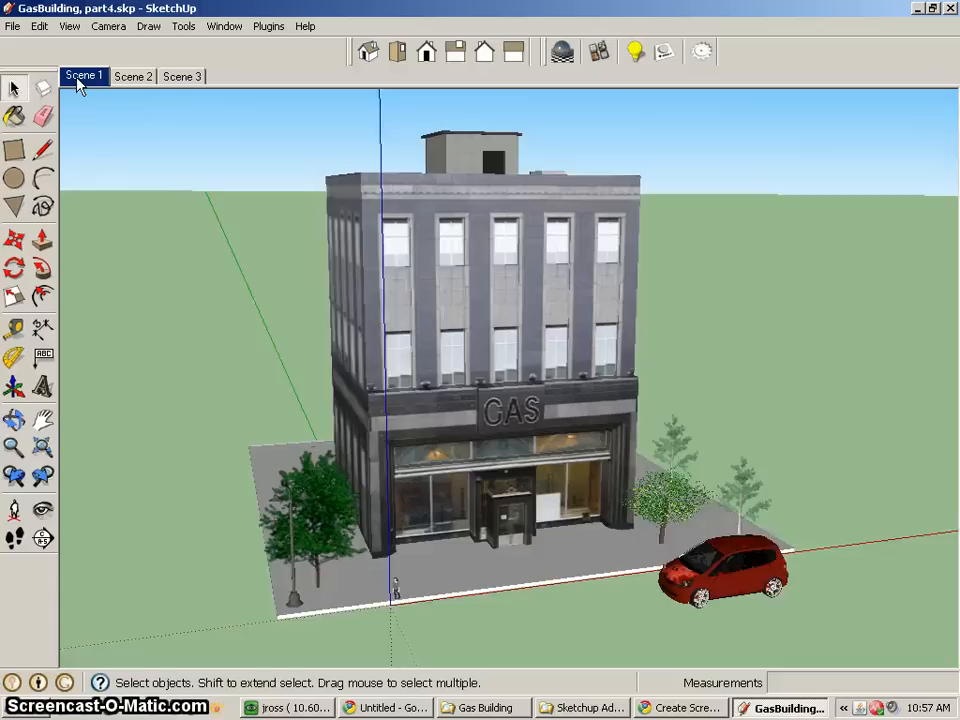
pyautogui.click(560, 52)
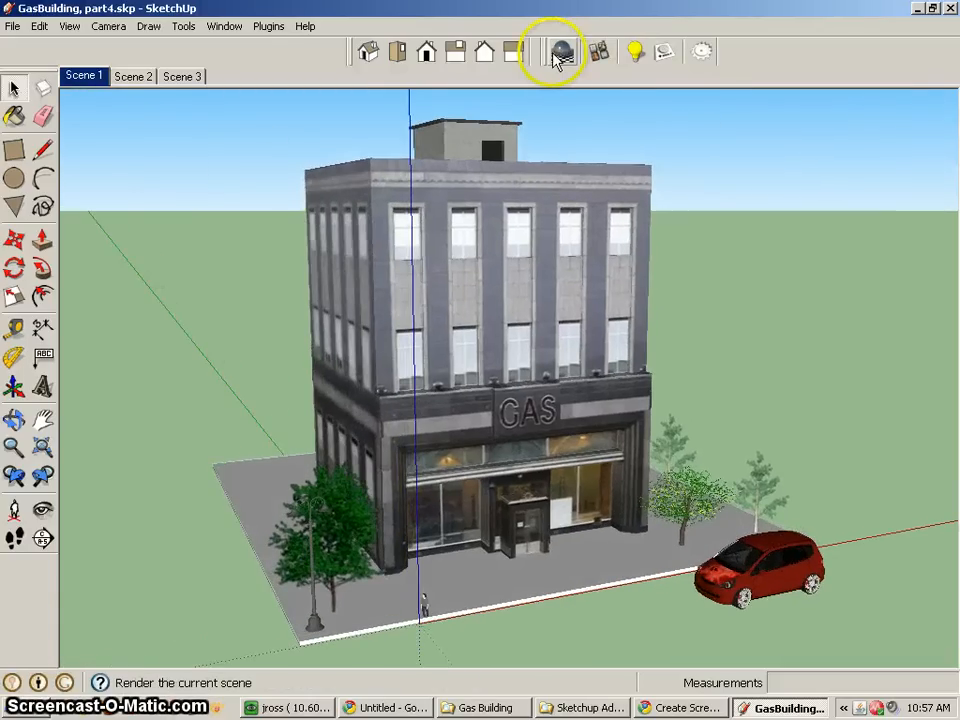
# Step: Render the current scene with Podium, watching the GasBuilding, part4 job in the live preview until done
pyautogui.click(560, 52)
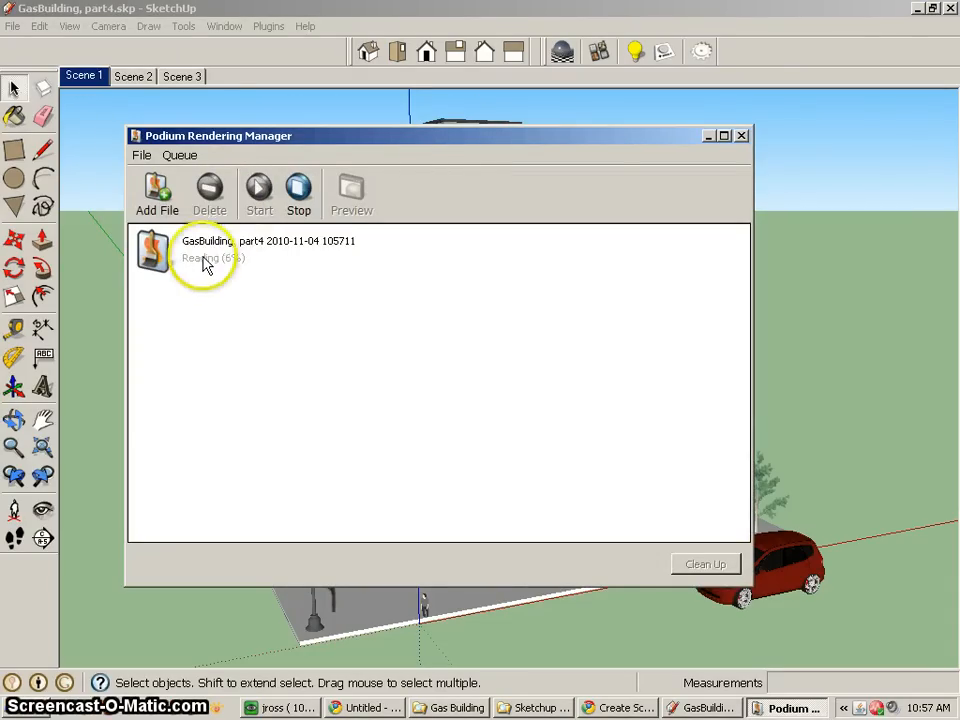
pyautogui.click(250, 248)
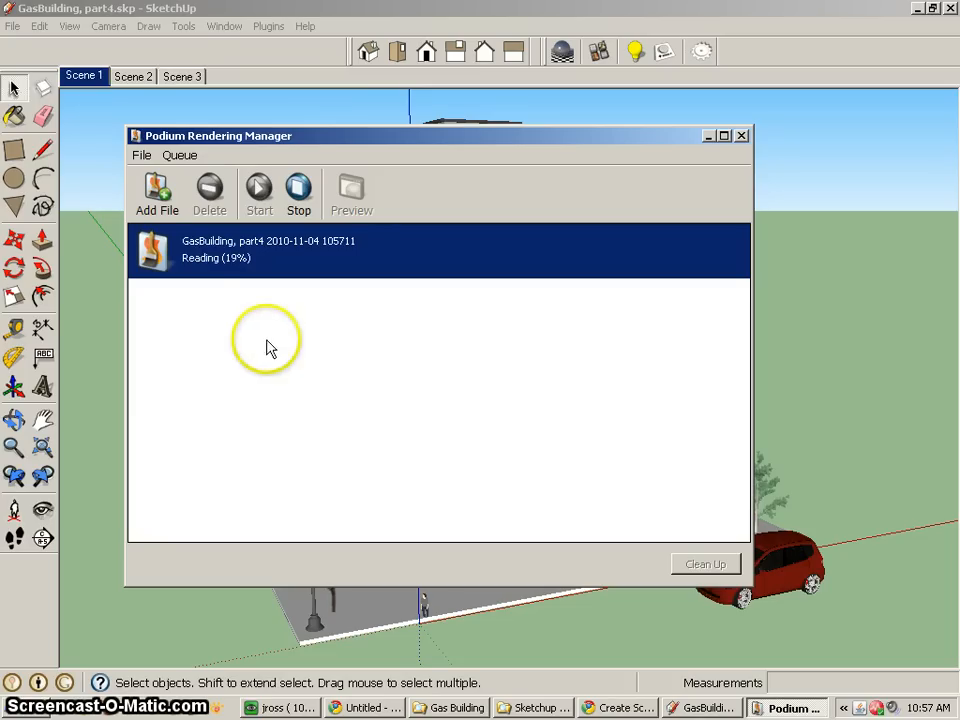
pyautogui.moveTo(352, 192)
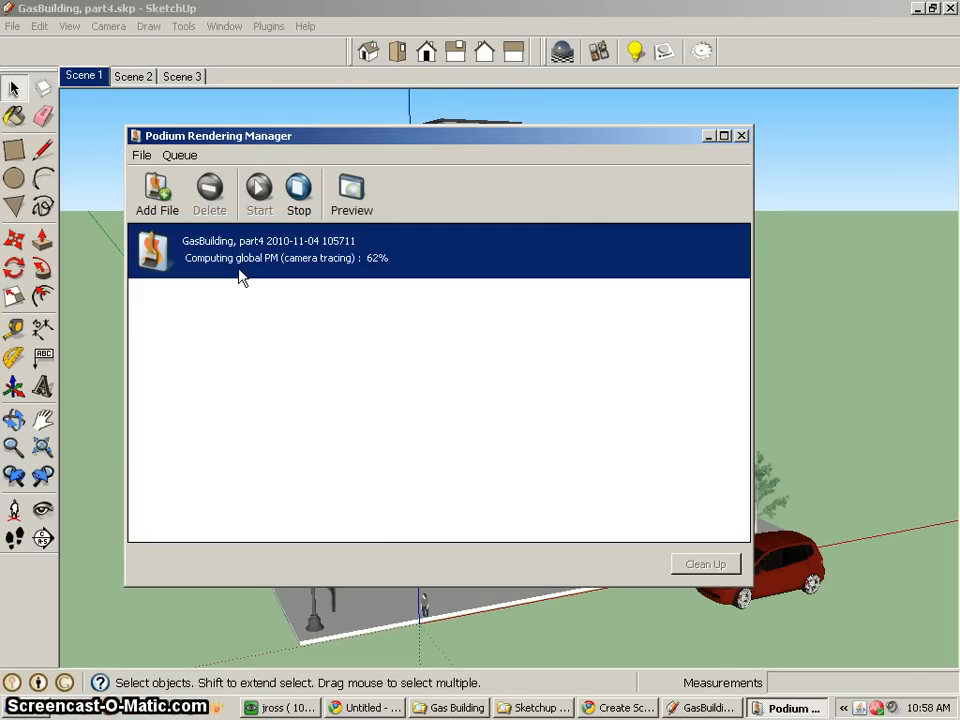
pyautogui.click(352, 196)
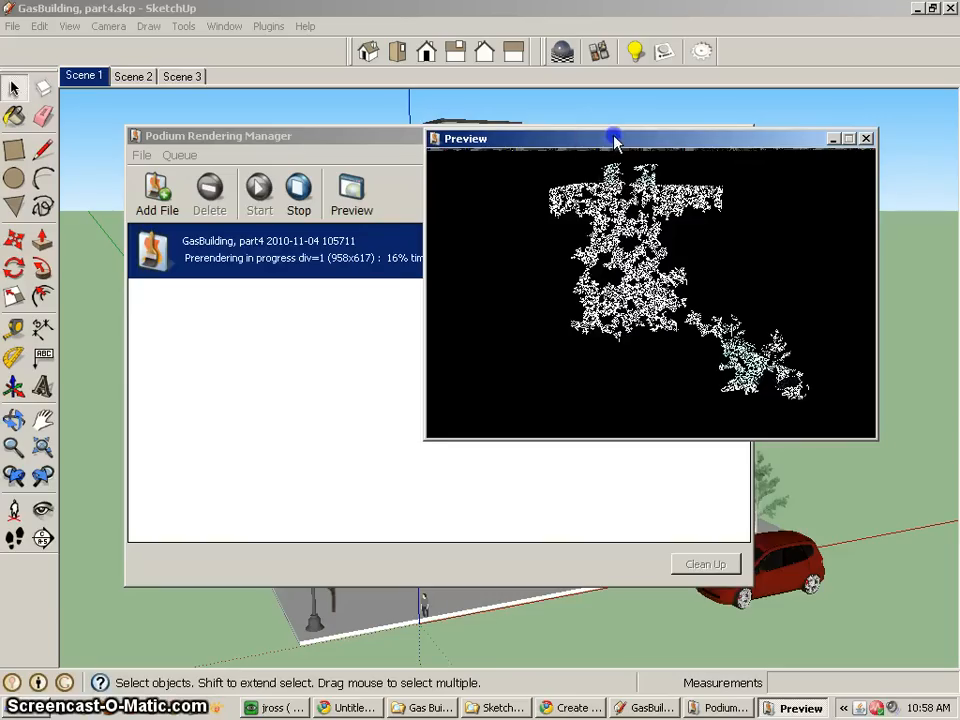
pyautogui.moveTo(614, 138); pyautogui.dragTo(760, 104)
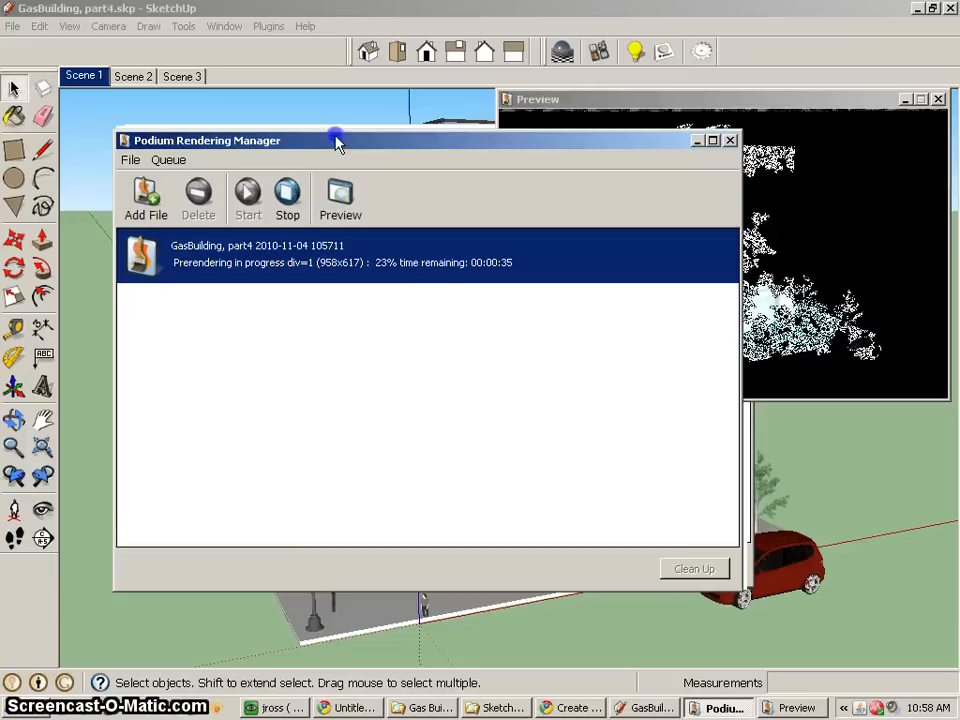
pyautogui.moveTo(336, 140); pyautogui.dragTo(280, 152)
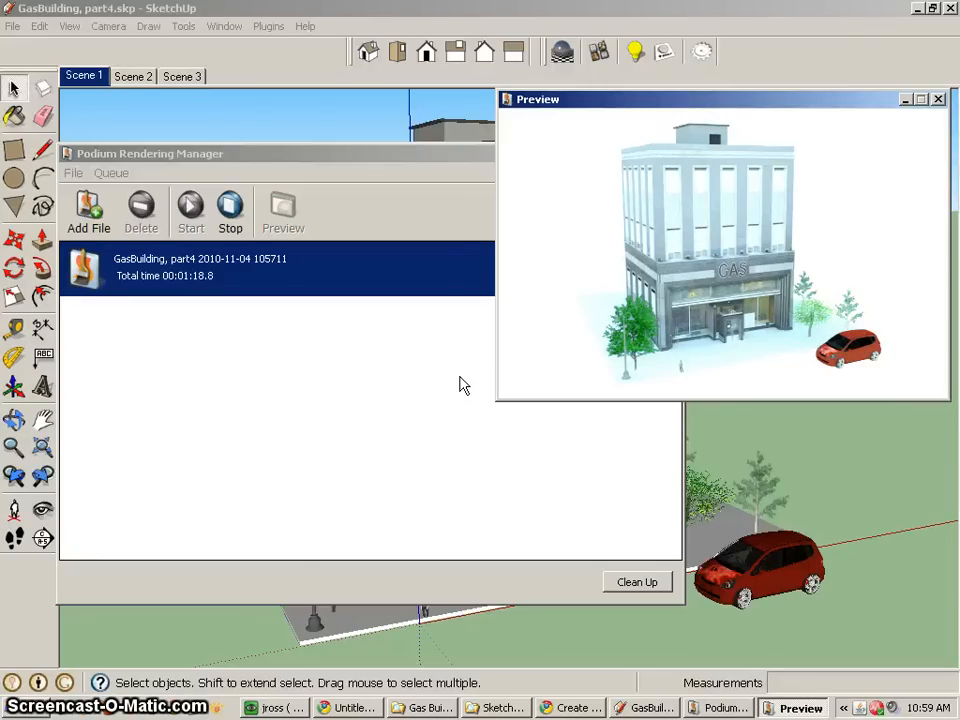
pyautogui.moveTo(716, 276)
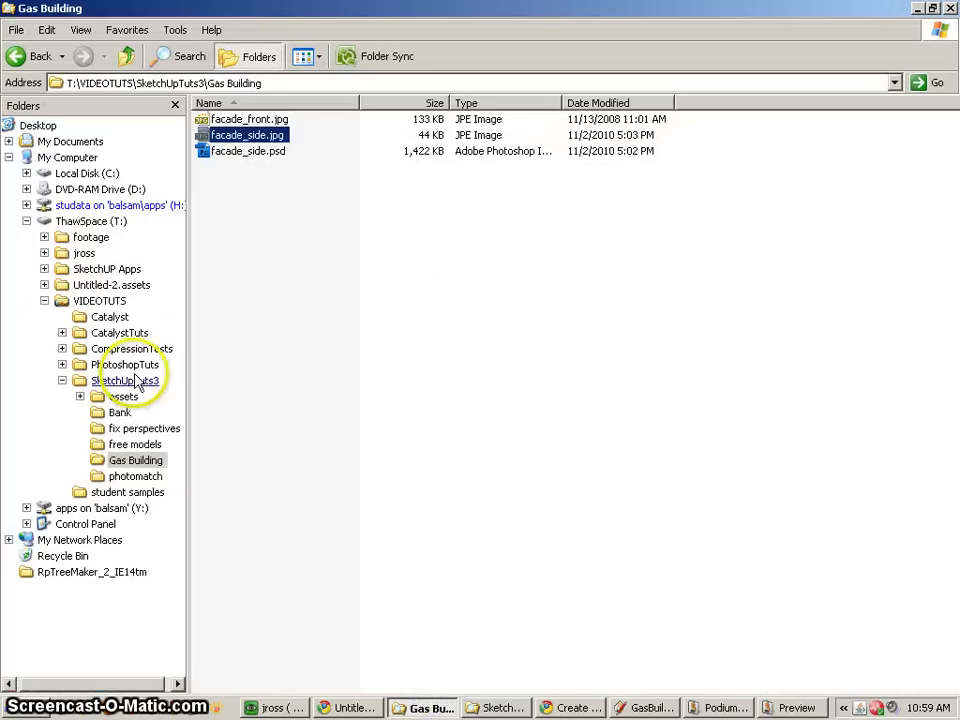
# Step: View the rendered GasBuilding part4 PNG from the SketchUpTuts3 folder
pyautogui.click(126, 380)
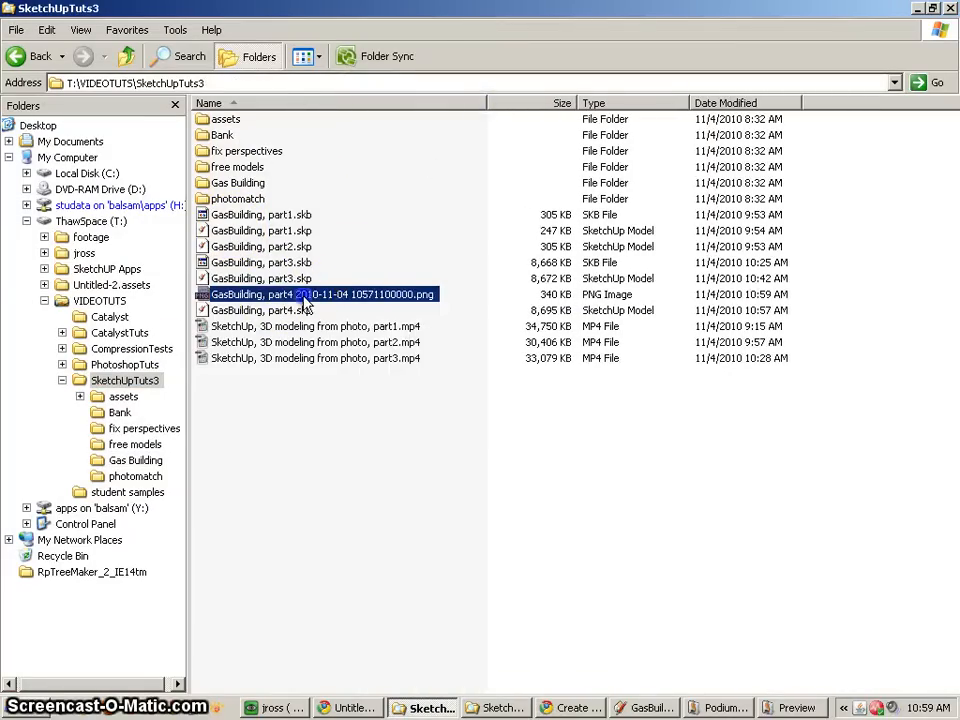
pyautogui.doubleClick(320, 294)
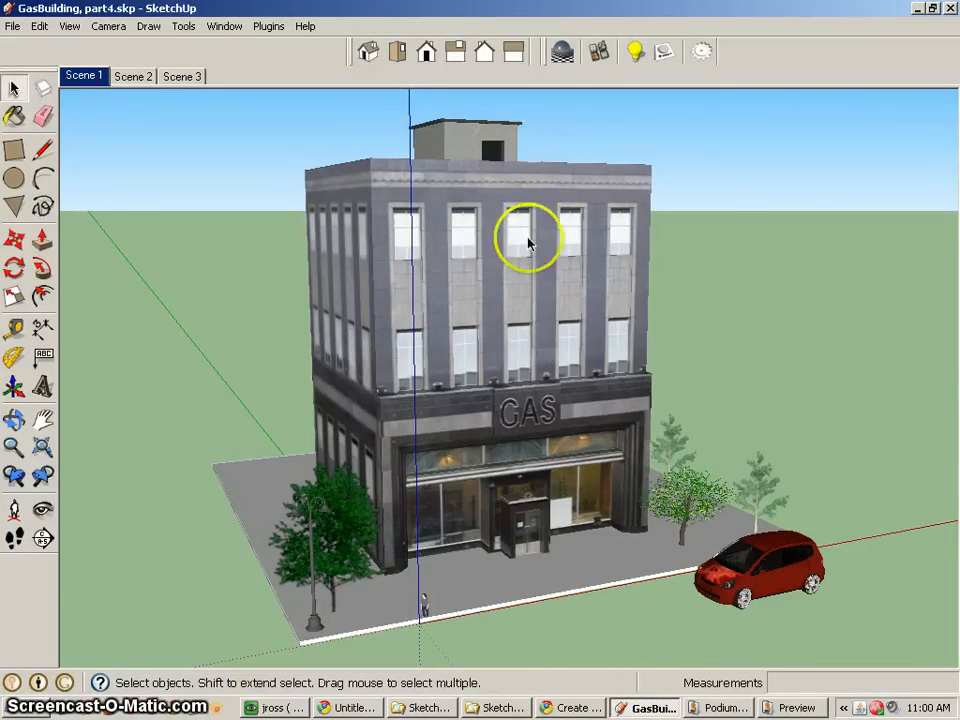
# Step: Review the Podium Environment options, then render the current GasBuilding scene again to PNG
pyautogui.click(704, 52)
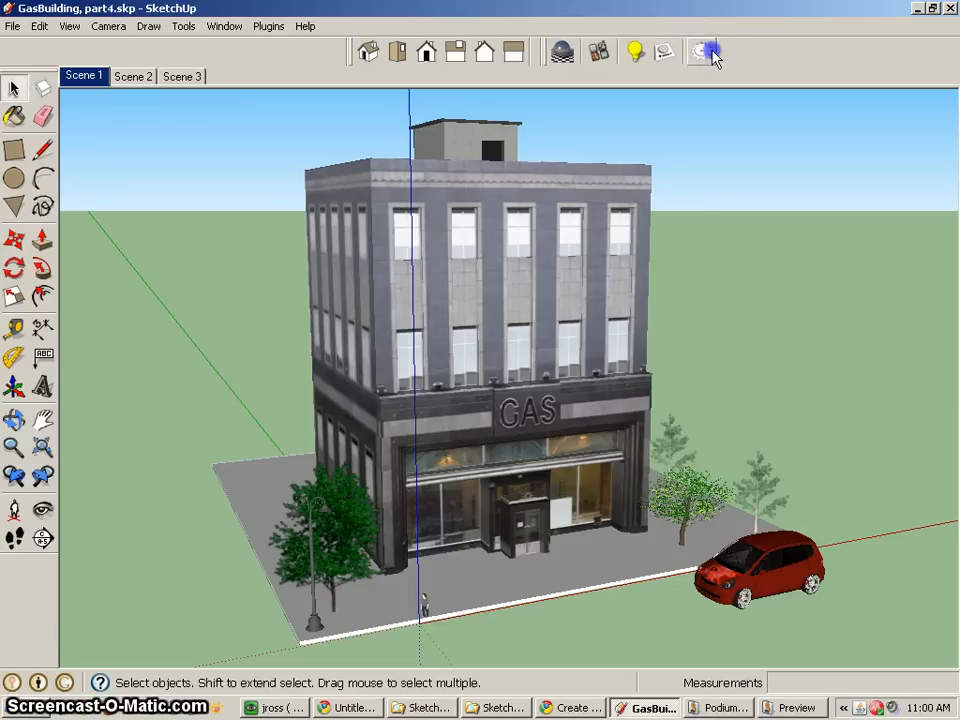
pyautogui.click(702, 52)
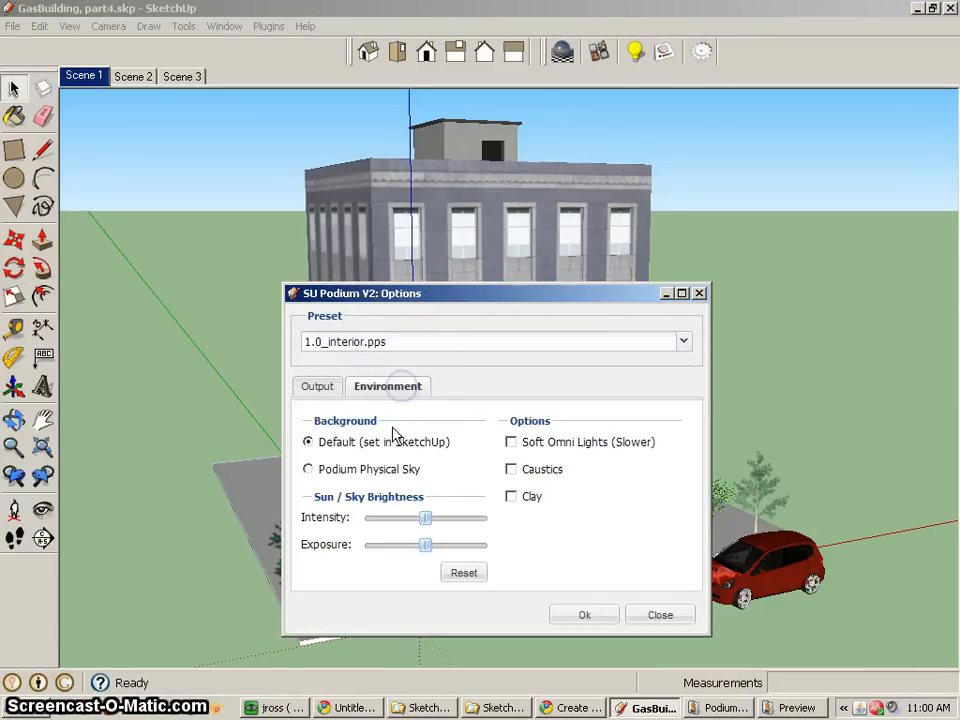
pyautogui.click(684, 340)
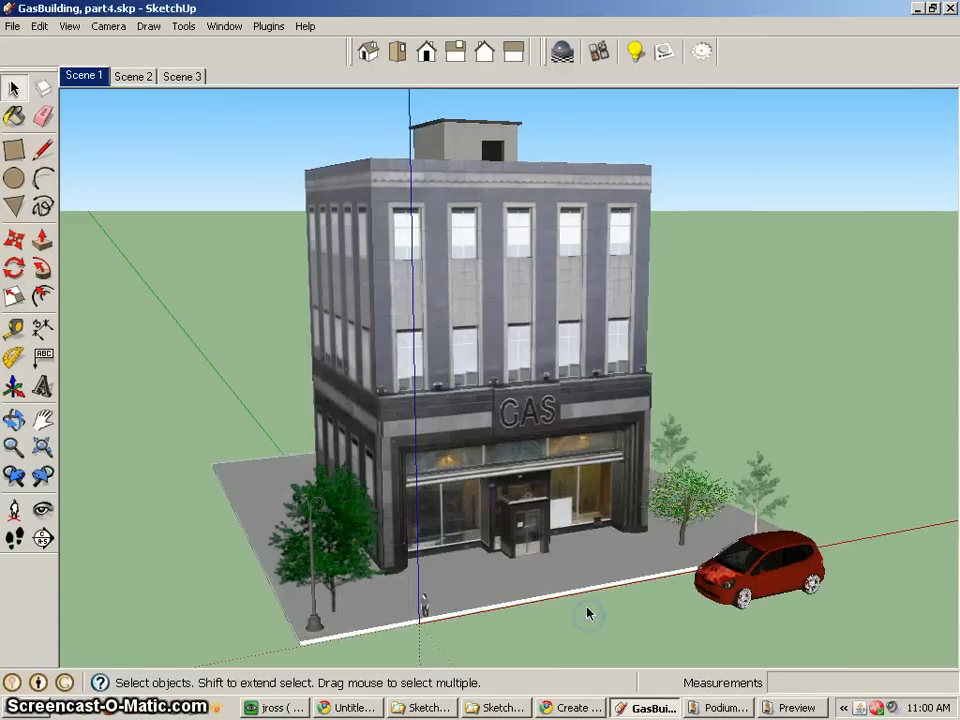
pyautogui.moveTo(562, 52)
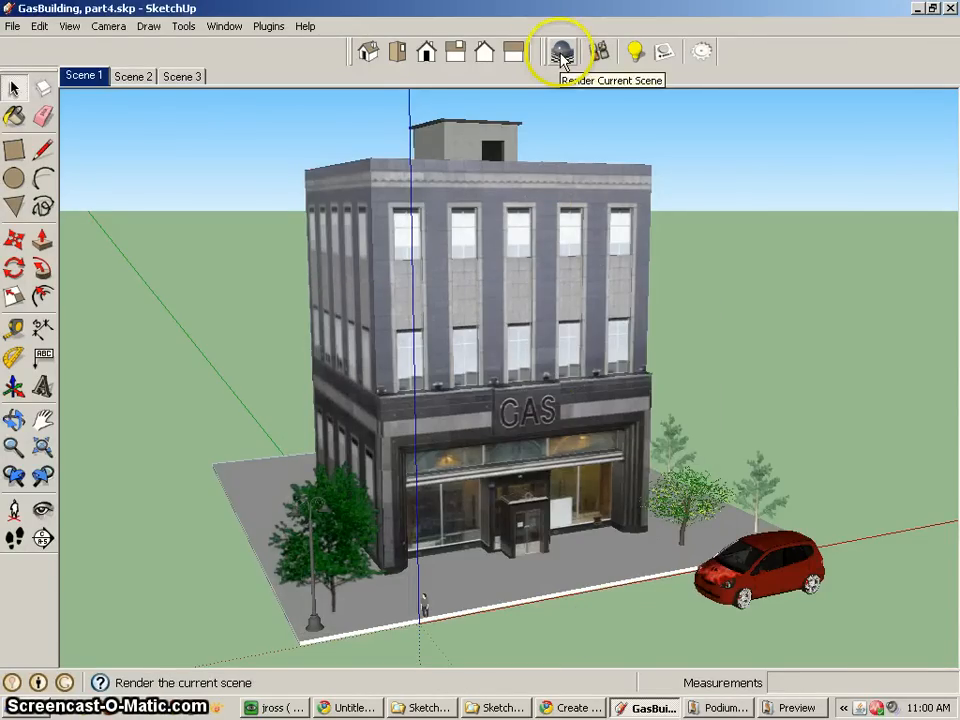
pyautogui.click(562, 52)
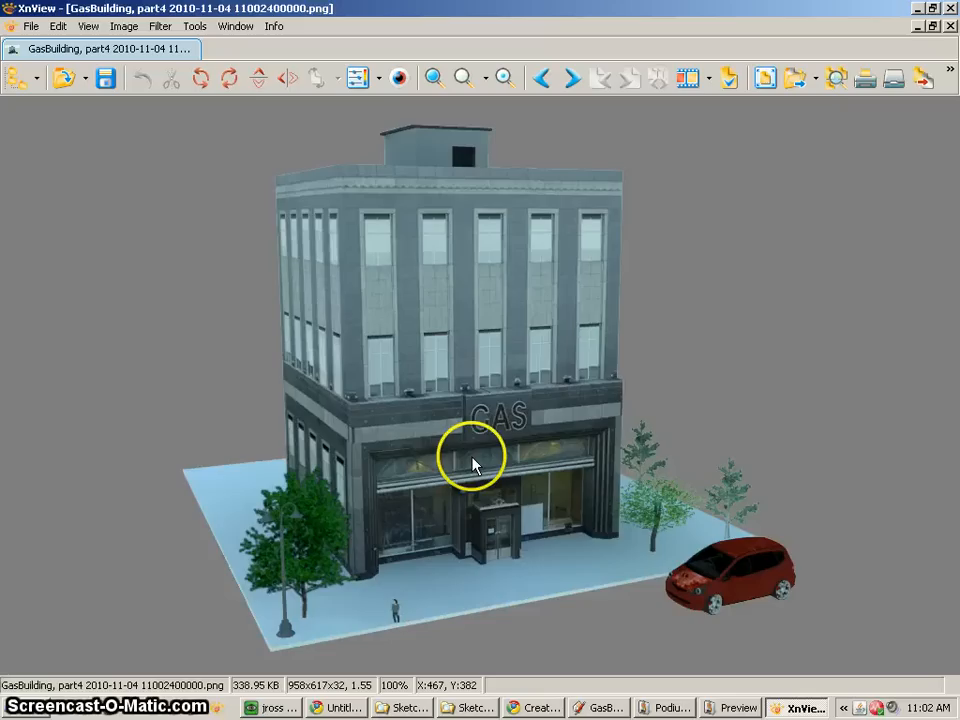
pyautogui.moveTo(388, 176)
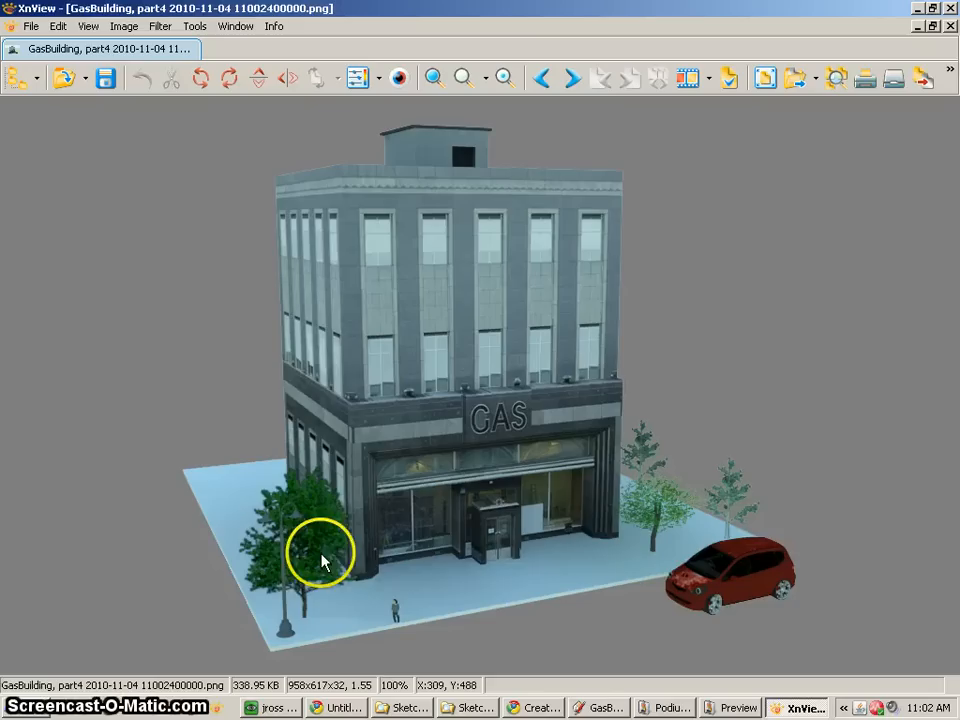
pyautogui.moveTo(336, 356)
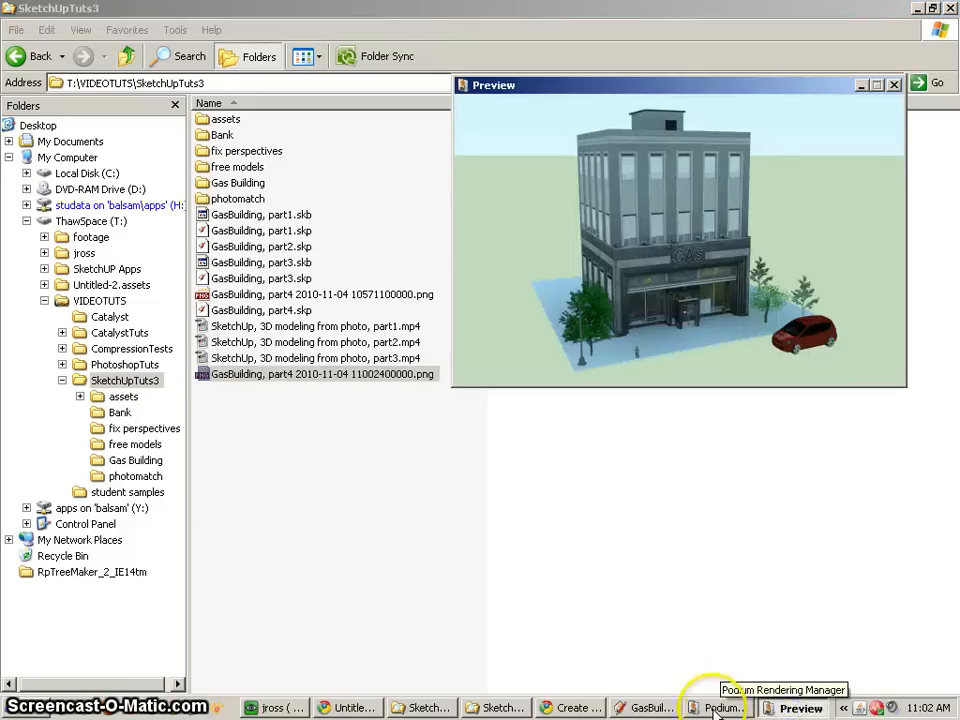
# Step: Check the Podium Rendering Manager's two completed jobs and return to the SketchUp model
pyautogui.click(722, 708)
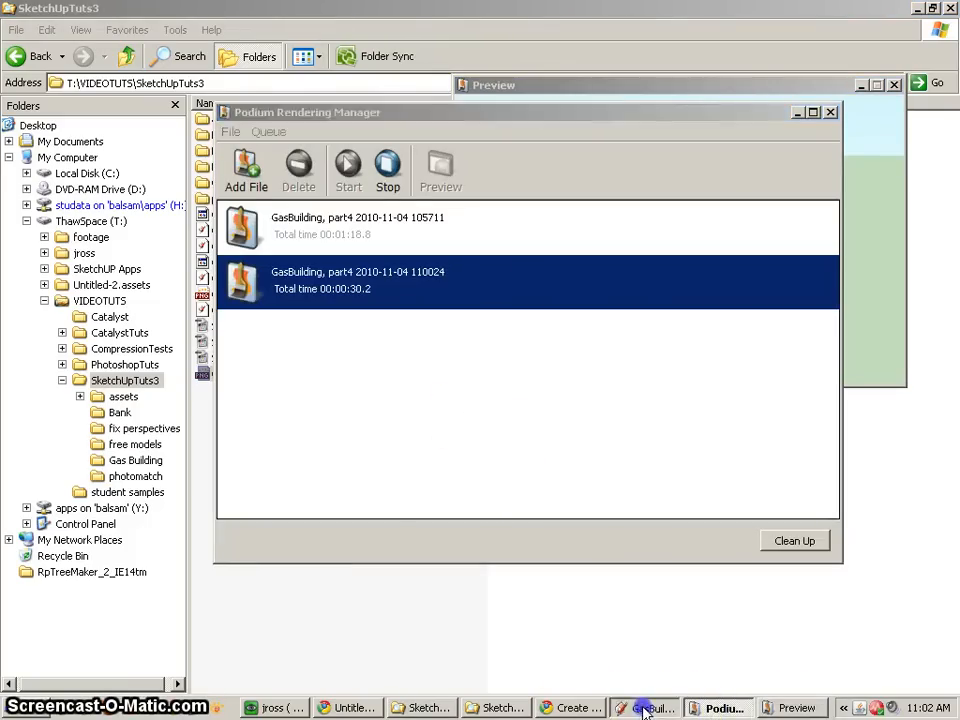
pyautogui.click(644, 708)
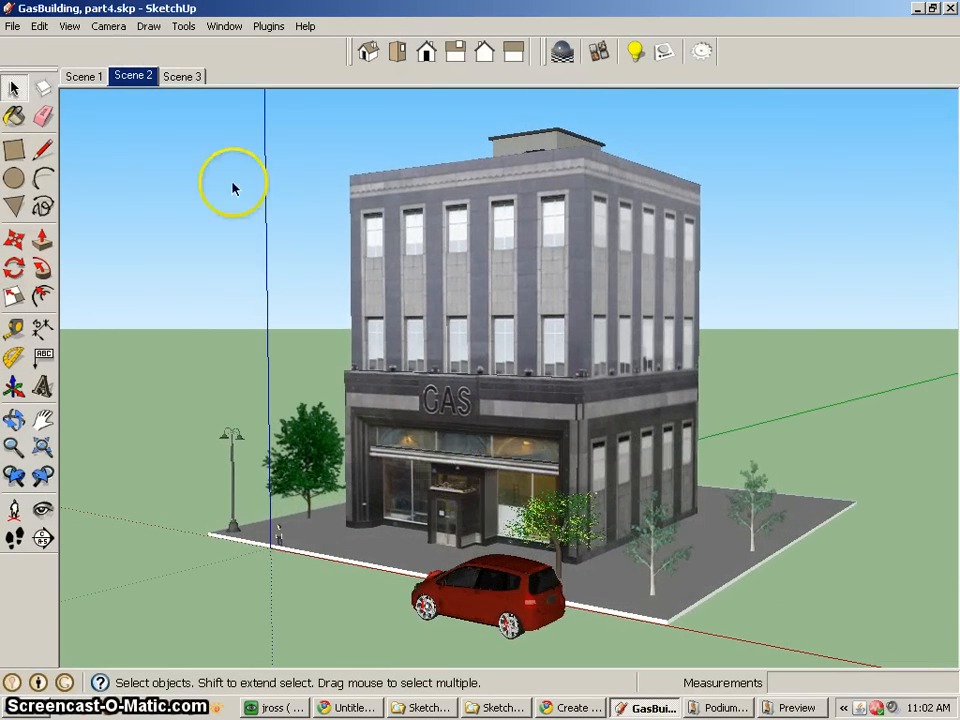
# Step: Switch to the third scene and orbit in close over the gas building's roof
pyautogui.click(184, 76)
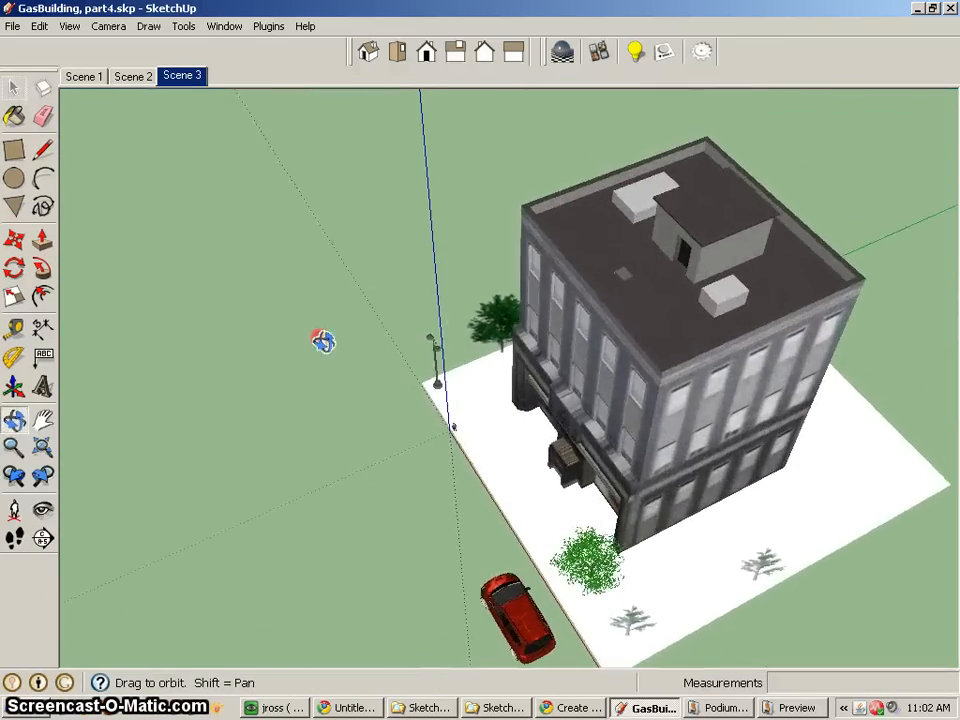
pyautogui.moveTo(324, 340); pyautogui.dragTo(408, 590)
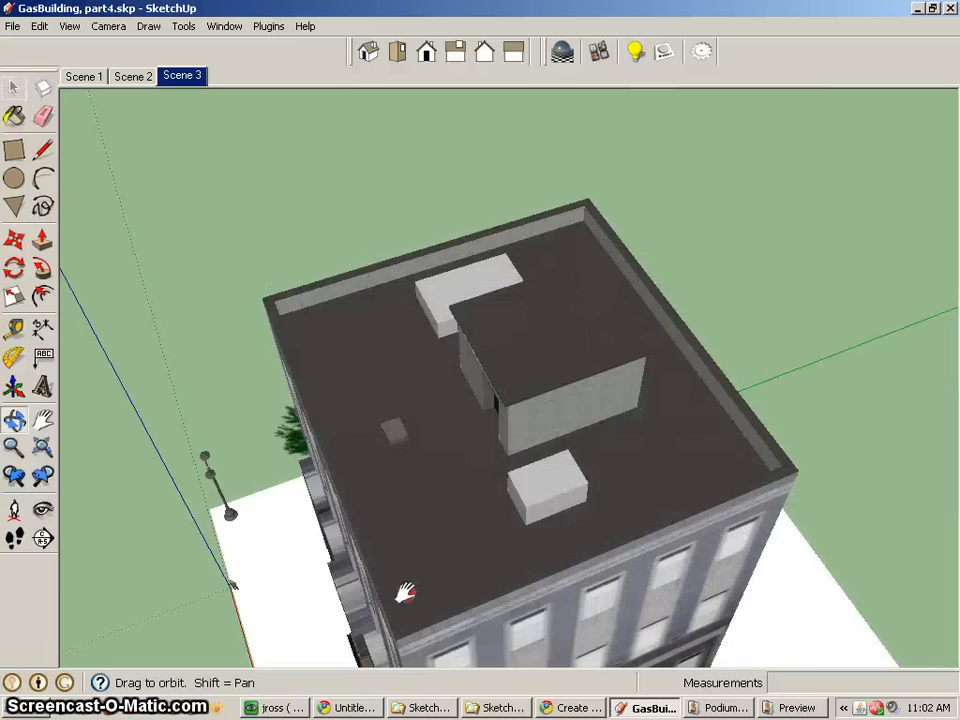